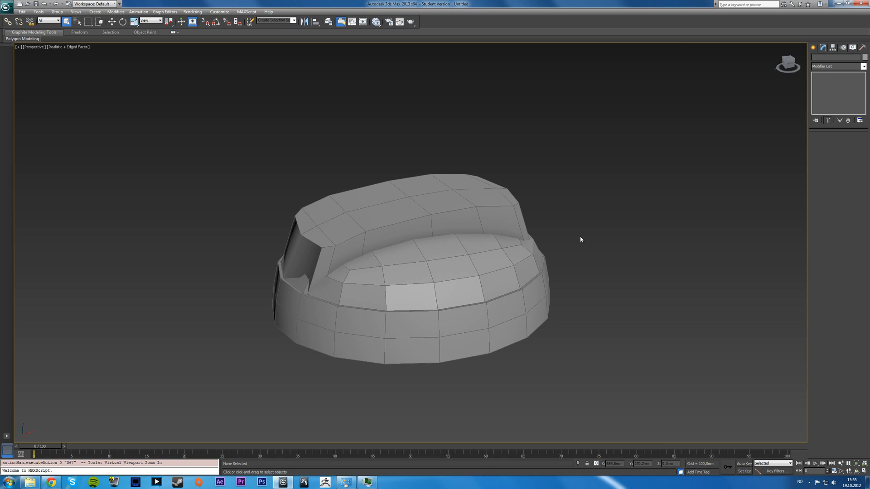
# Step: Select the Box001 bridge and orbit to the dome's underside, entering Border level on Cylinder001
pyautogui.click(353, 244)
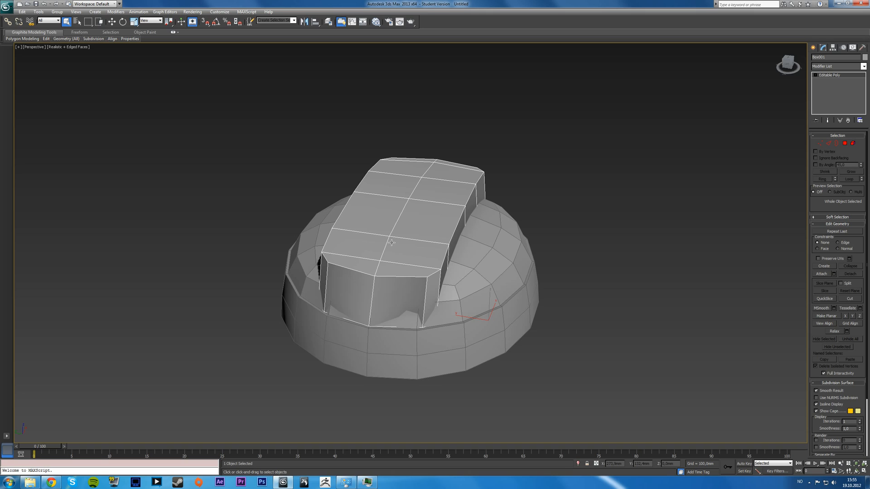
pyautogui.moveTo(394, 239)
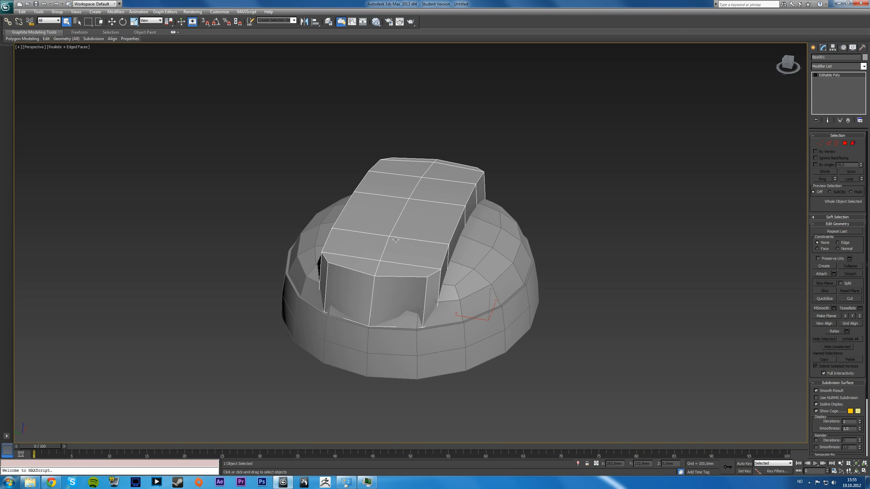
pyautogui.moveTo(403, 254)
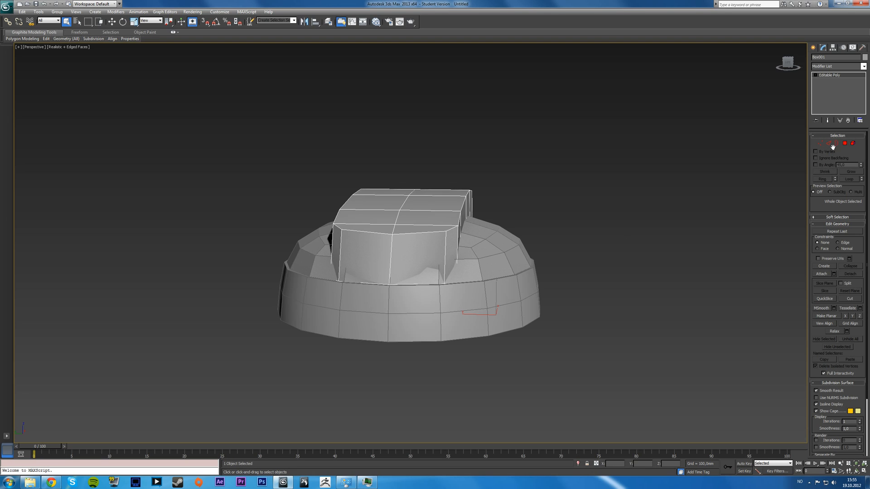
pyautogui.moveTo(96, 81)
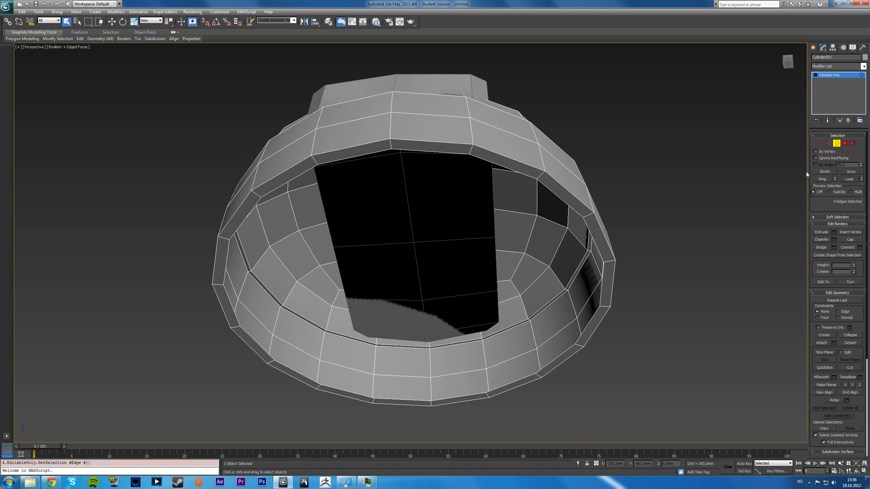
# Step: Convert the rim edge loop to polygons and extrude the ring of rim faces into an inner lip
pyautogui.click(846, 144)
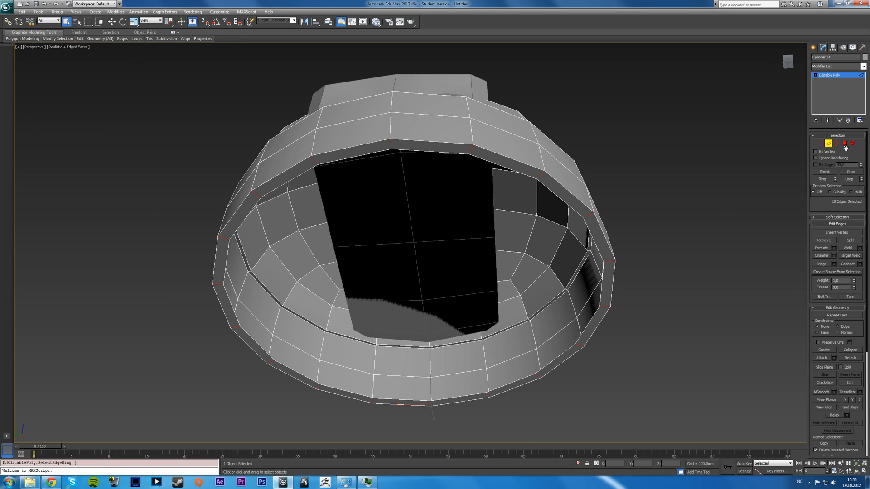
pyautogui.click(844, 144)
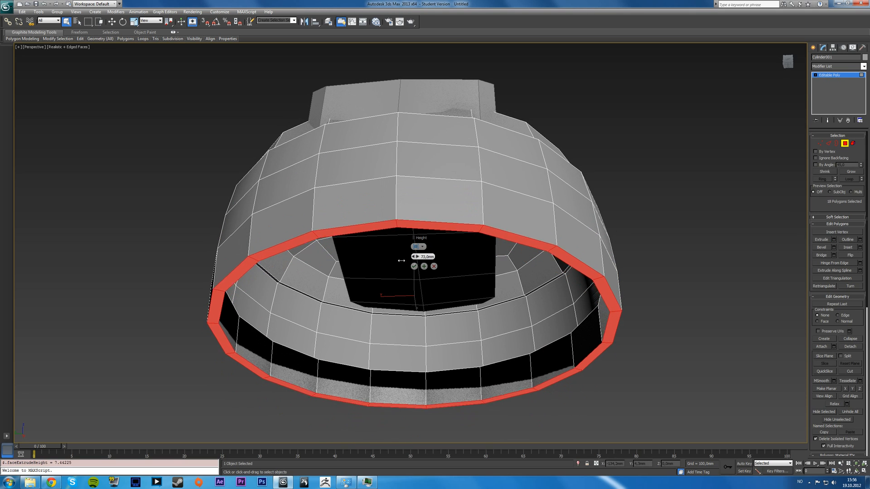
pyautogui.moveTo(401, 260); pyautogui.dragTo(375, 271)
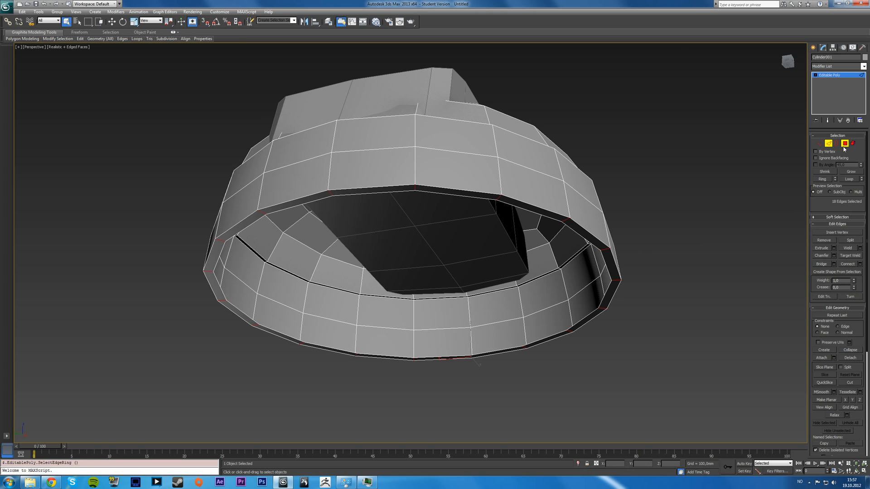
# Step: Shift-drag the rim polygons and clone them off as a separate object
pyautogui.click(853, 143)
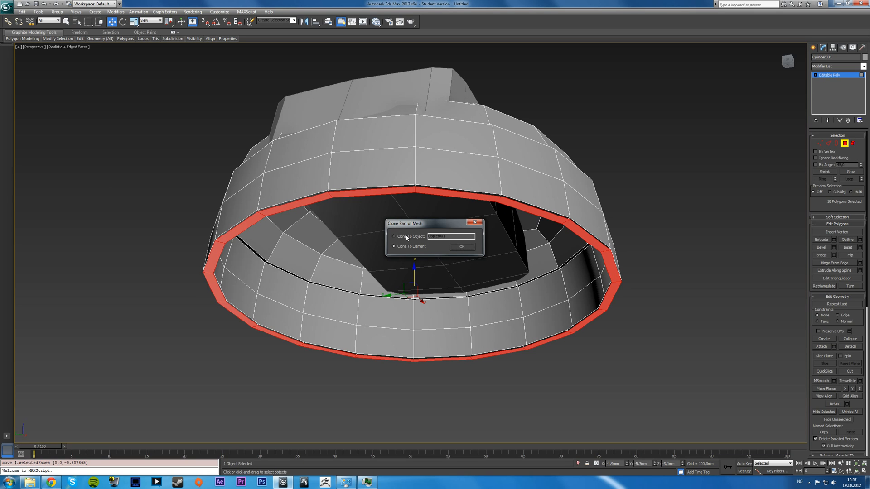
pyautogui.click(460, 246)
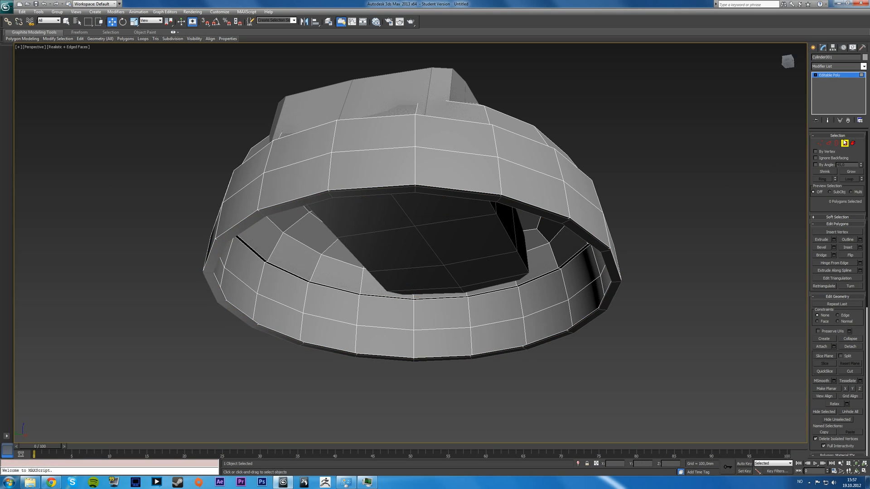
# Step: Select Object001's open border edges and Shift-drag them downward into a band below the ear cup
pyautogui.click(275, 206)
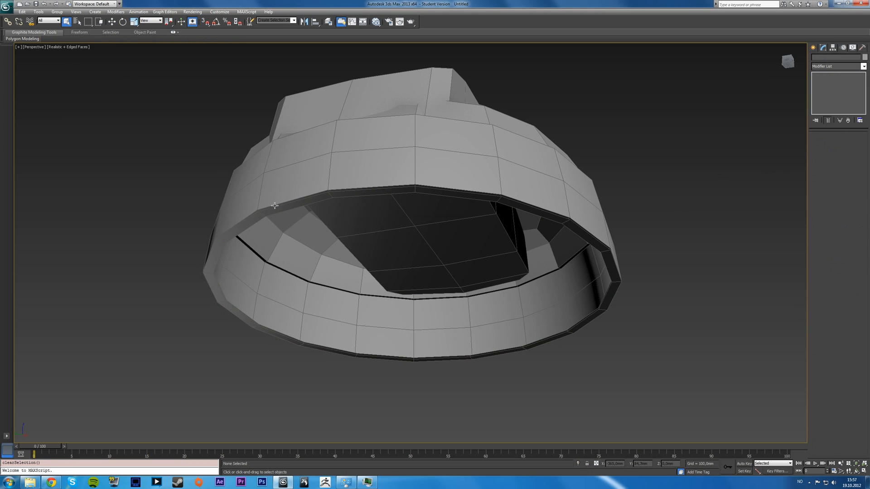
pyautogui.click(588, 221)
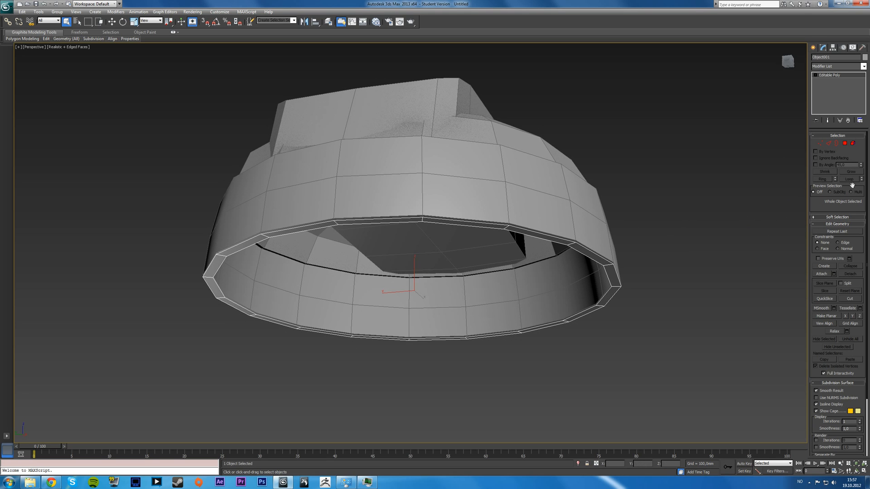
pyautogui.click(844, 143)
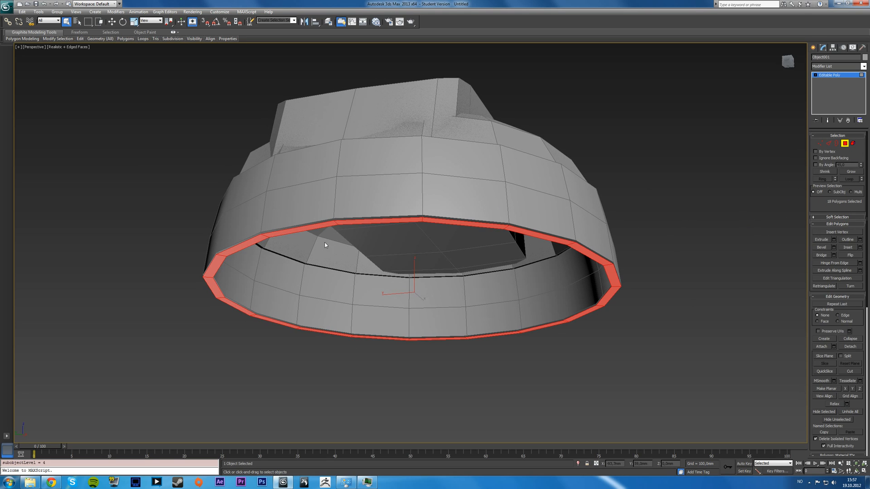
pyautogui.click(850, 255)
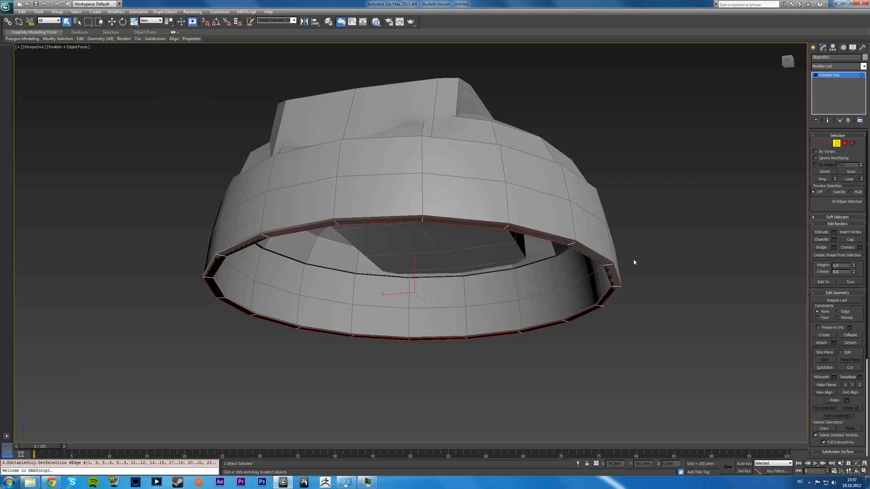
pyautogui.click(634, 262)
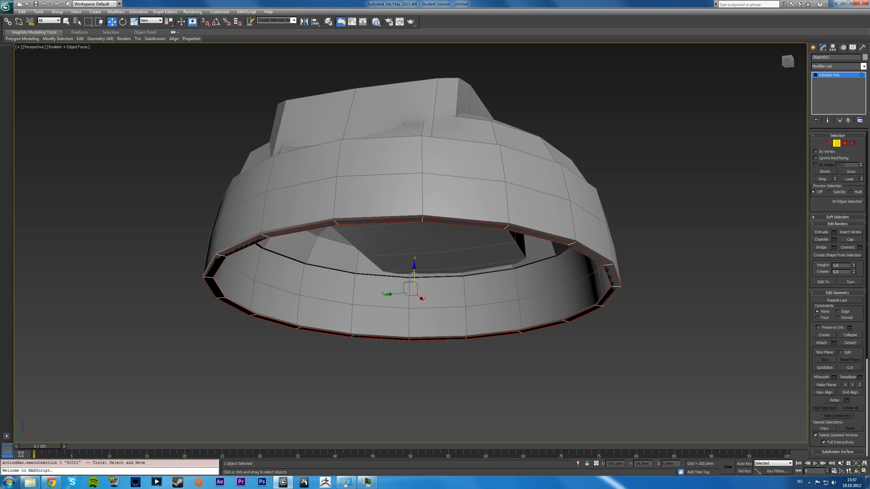
pyautogui.moveTo(415, 272); pyautogui.dragTo(414, 284)
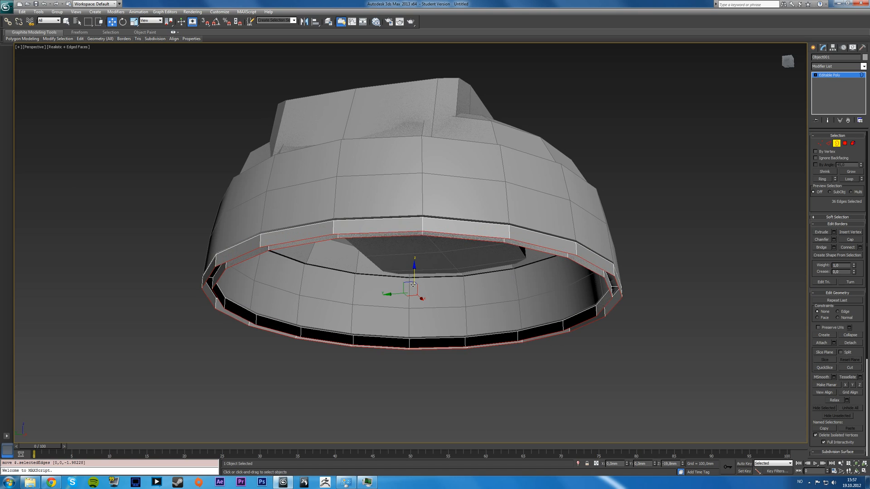
pyautogui.moveTo(414, 277); pyautogui.dragTo(414, 272)
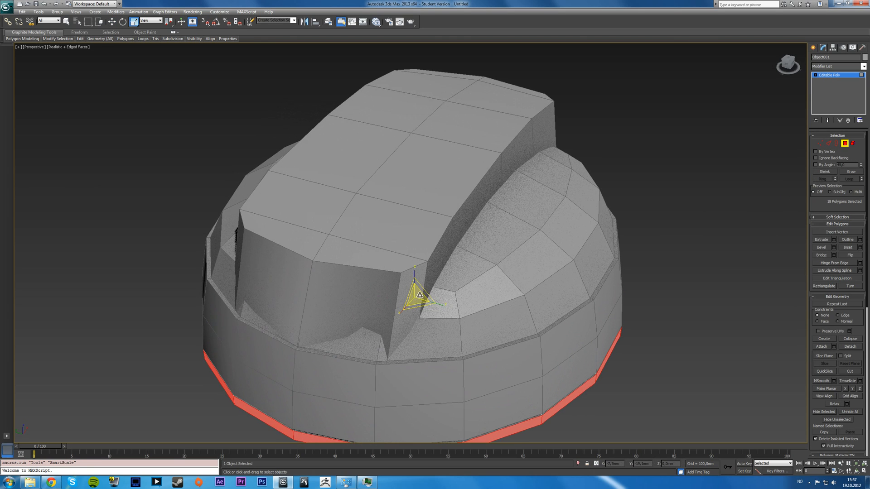
# Step: Switch to the four-viewport layout with Cylinder001 in Vertex sub-object level
pyautogui.moveTo(422, 294); pyautogui.dragTo(414, 300)
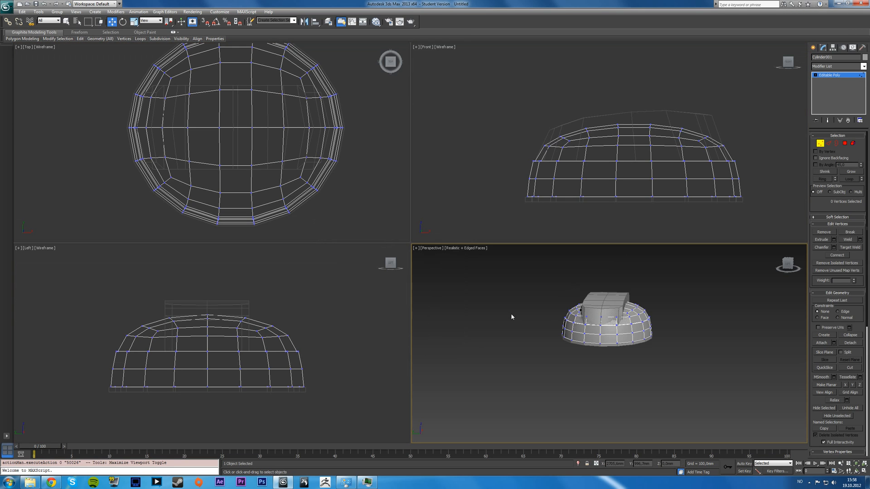
# Step: In the maximized Left view, lower the dome's top vertex rows and adjust Box001 to rest on them
pyautogui.press('alt+w')
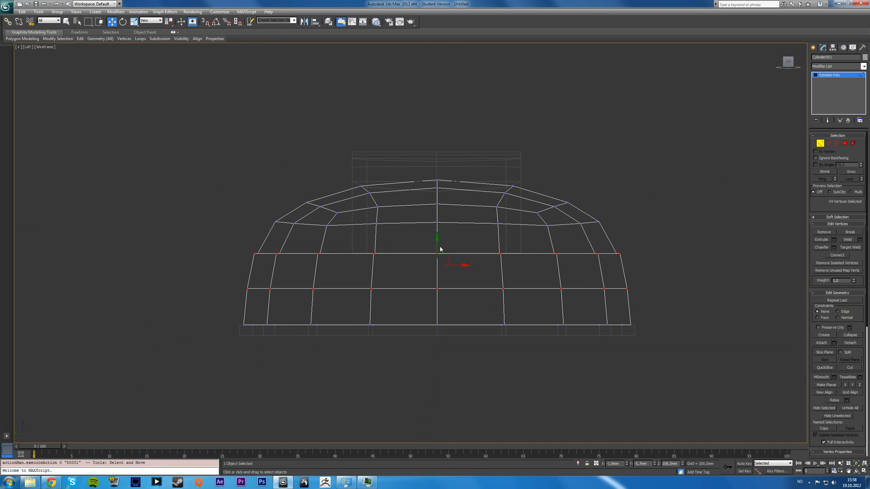
pyautogui.moveTo(438, 239); pyautogui.dragTo(438, 253)
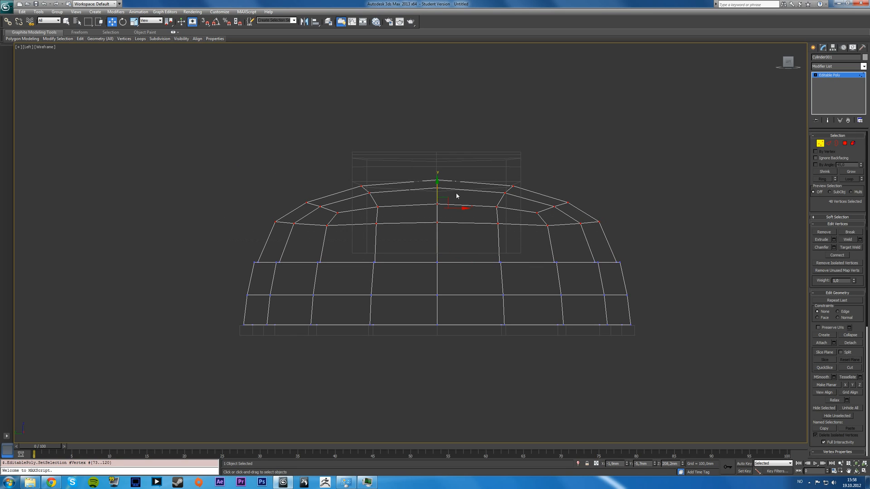
pyautogui.moveTo(436, 188); pyautogui.dragTo(437, 196)
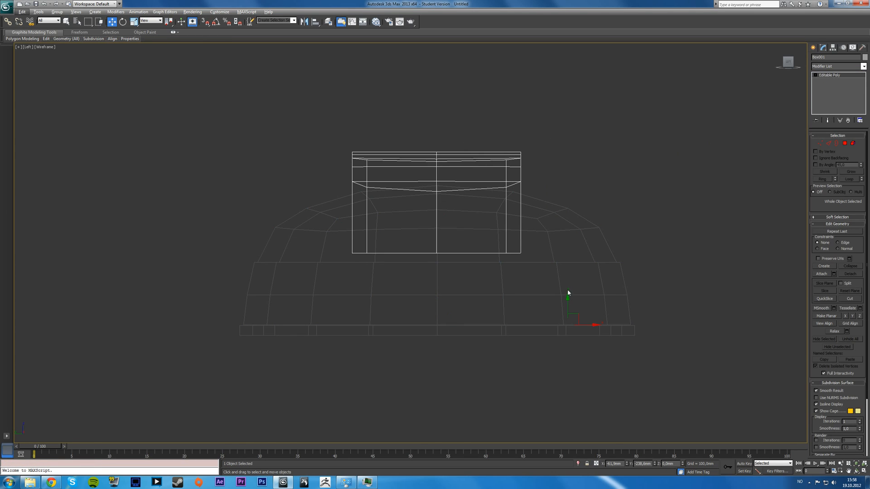
pyautogui.moveTo(568, 298); pyautogui.dragTo(568, 311)
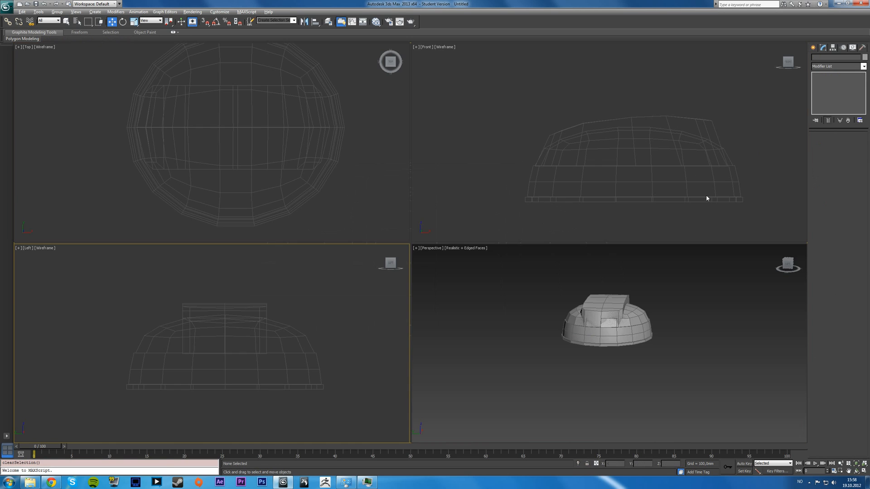
pyautogui.press('alt+w')
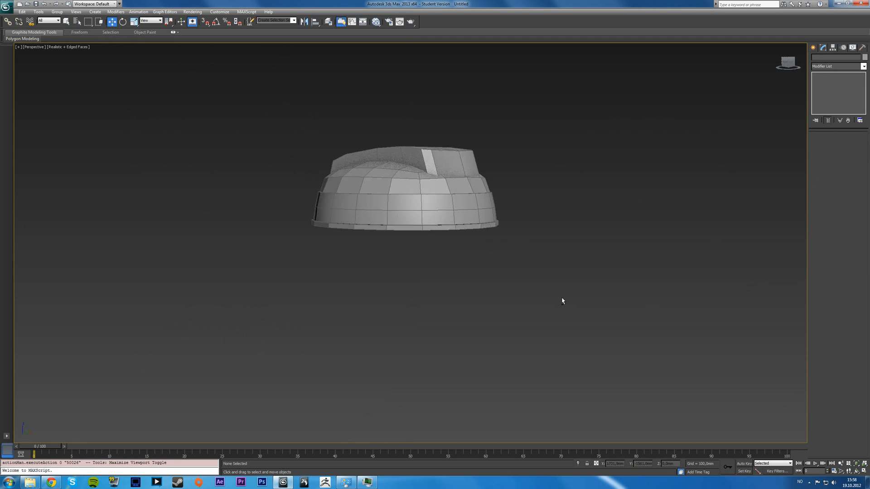
# Step: Orbit the perspective view around the ear cup before opening Standard Primitives
pyautogui.moveTo(562, 301); pyautogui.dragTo(536, 314)
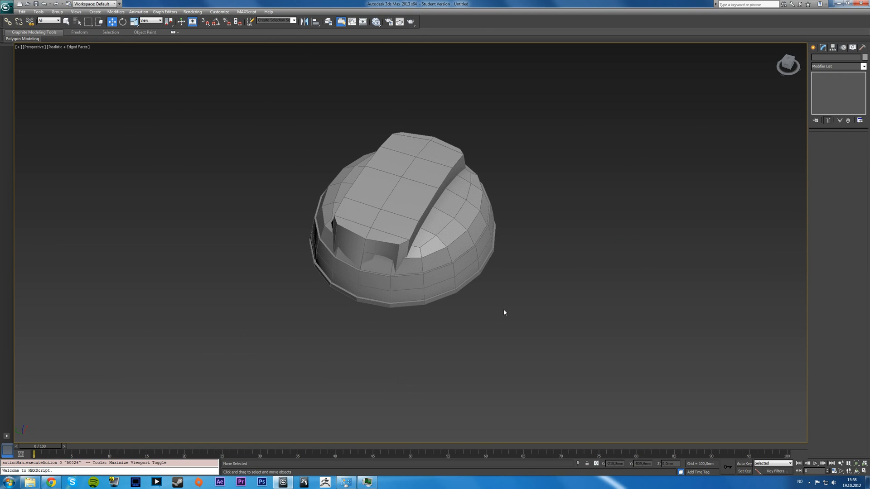
pyautogui.moveTo(516, 310)
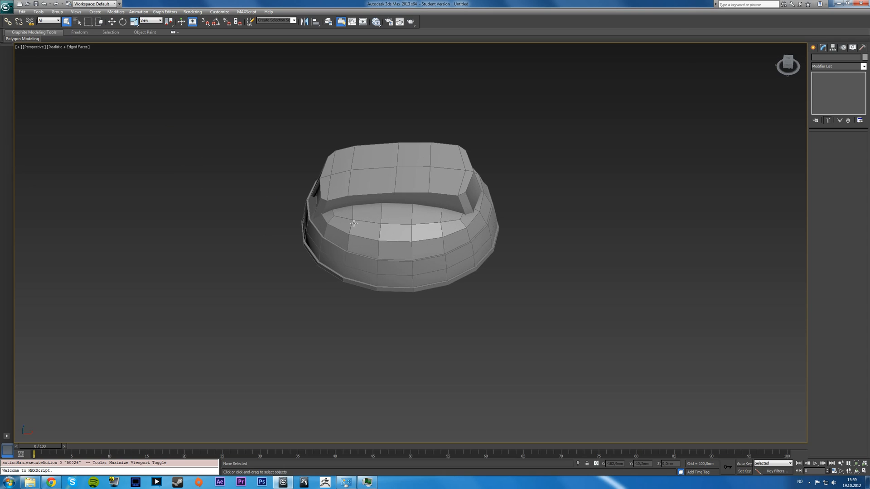
pyautogui.moveTo(354, 226)
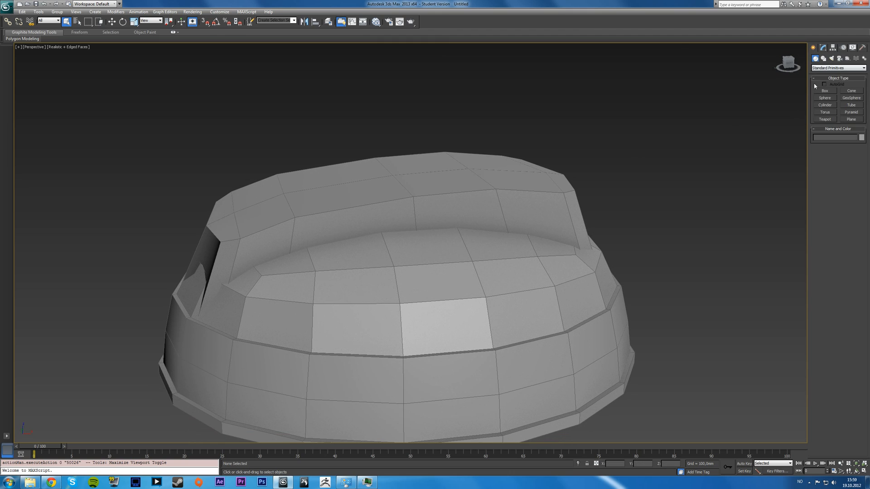
pyautogui.moveTo(816, 95)
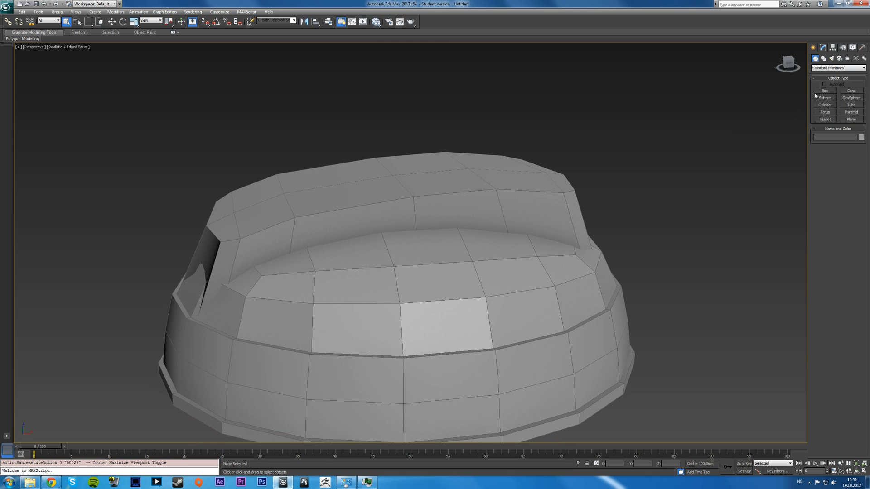
pyautogui.moveTo(830, 94)
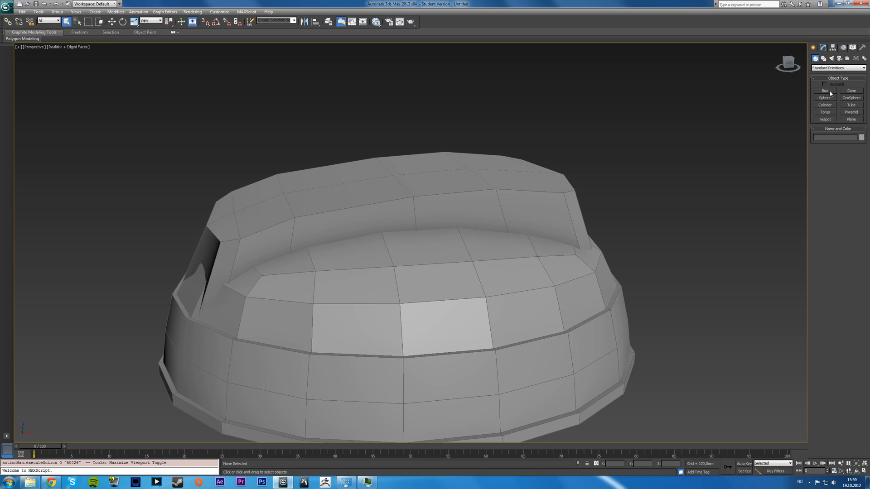
pyautogui.moveTo(837, 93)
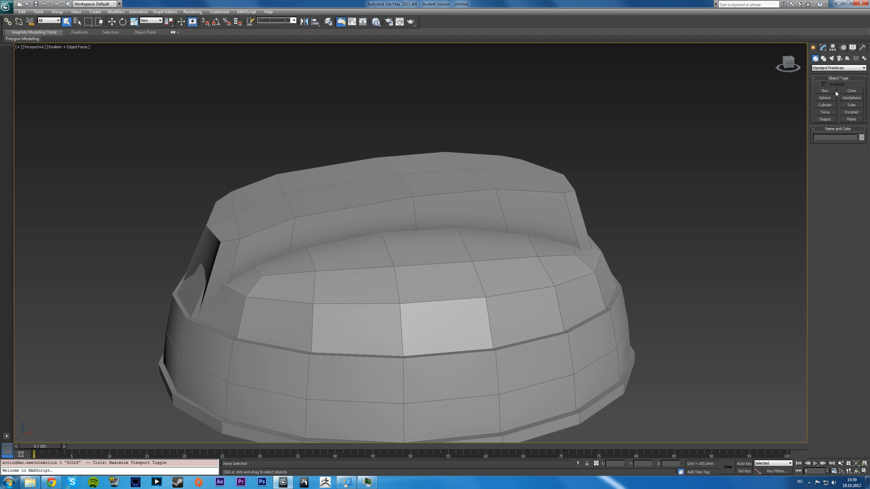
# Step: Create a small Box primitive and position it on the dome top beside Box001 across four views
pyautogui.click(825, 91)
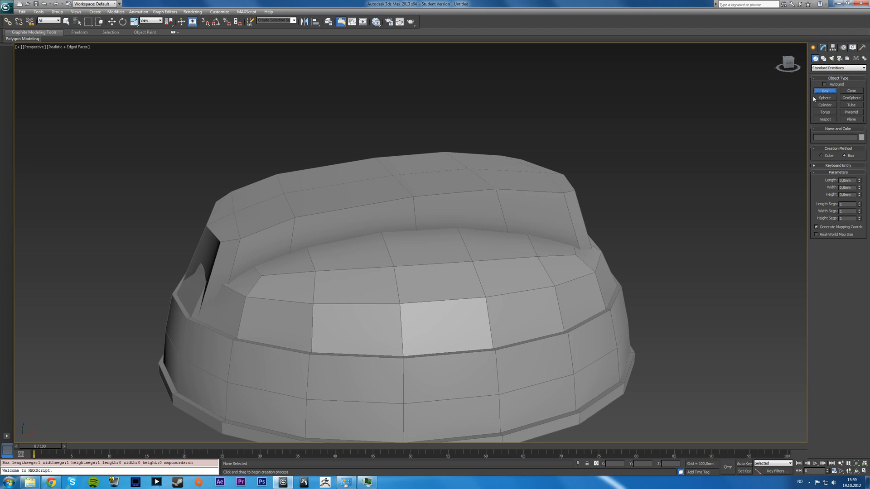
pyautogui.moveTo(811, 97)
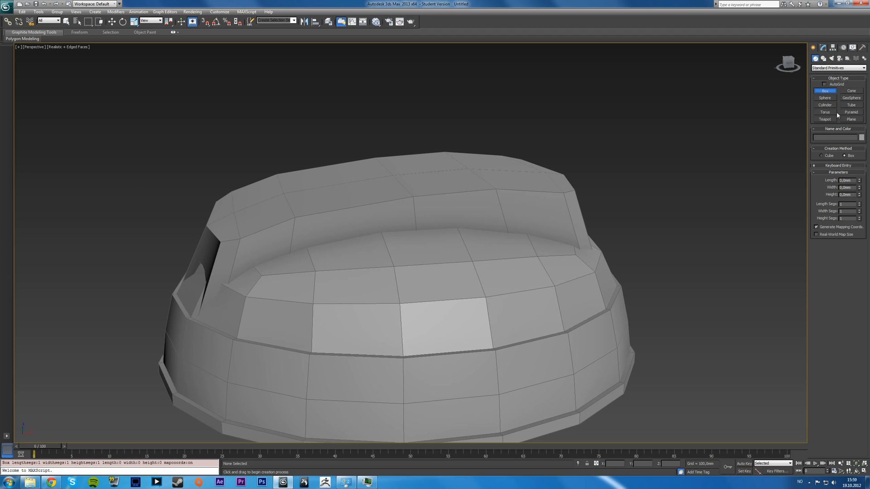
pyautogui.moveTo(837, 113)
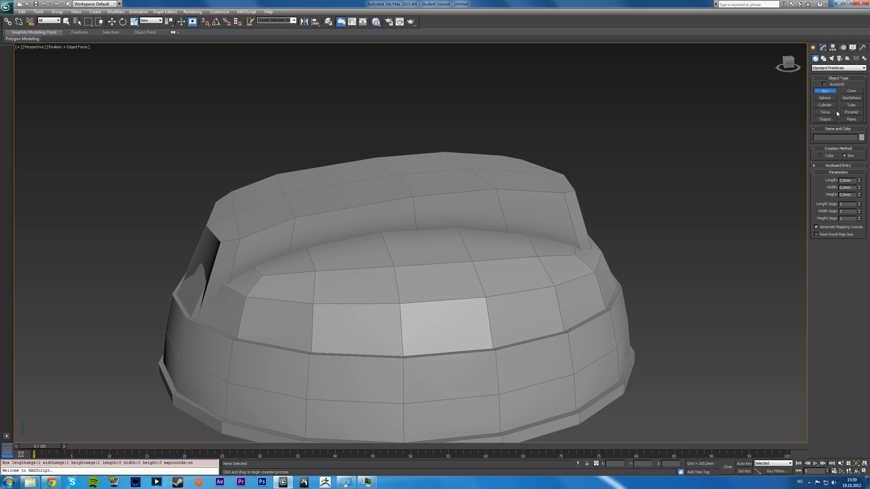
pyautogui.moveTo(847, 138)
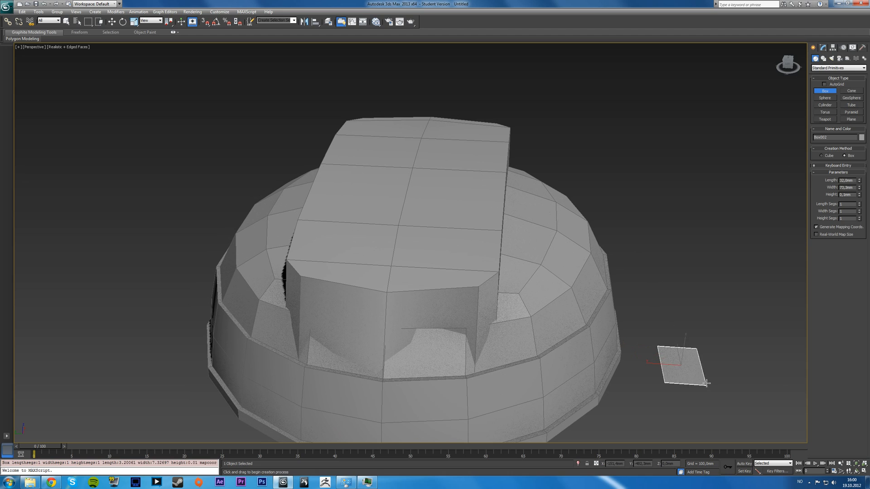
pyautogui.press('alt+w')
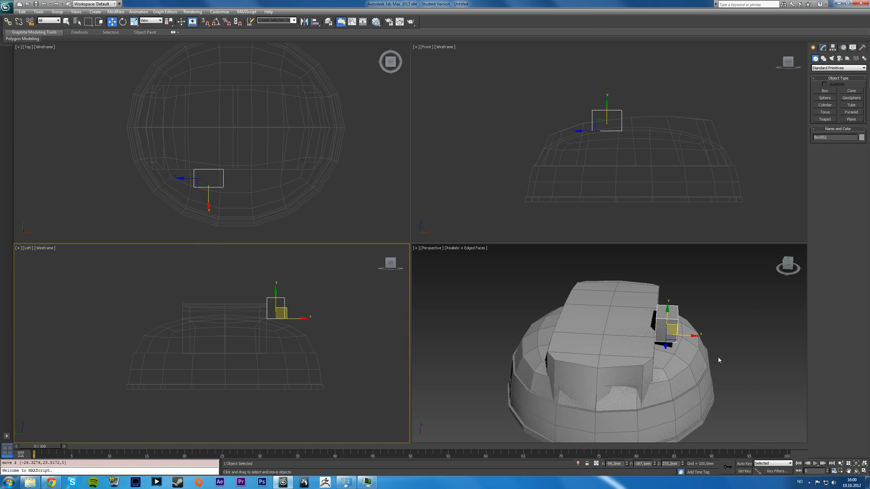
pyautogui.moveTo(705, 335)
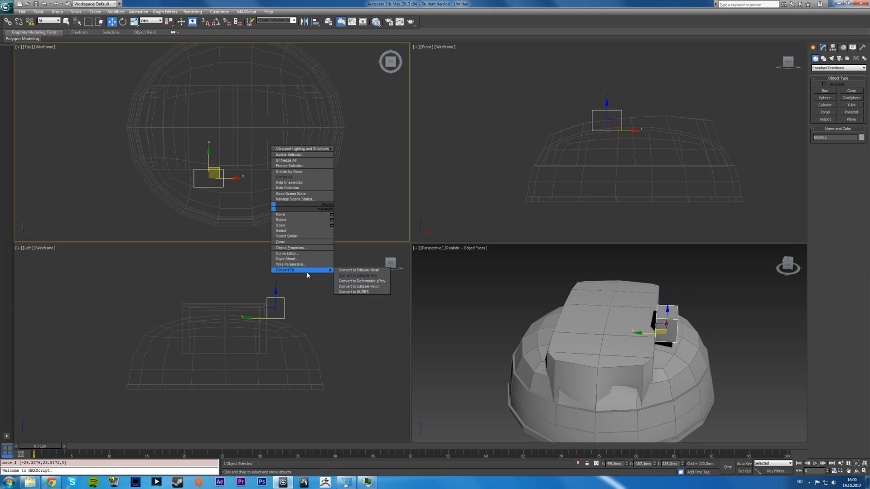
# Step: Convert the small box to Editable Poly and skew its vertices in Top and Front views to follow the dome
pyautogui.click(357, 276)
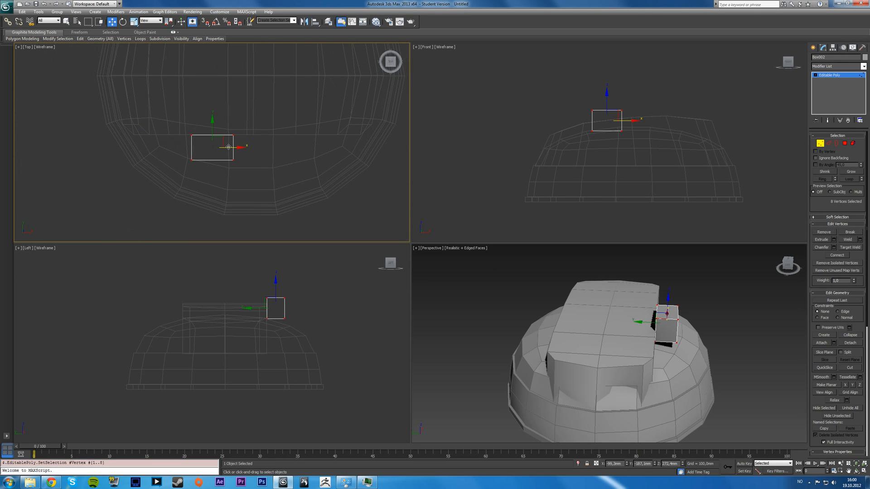
pyautogui.moveTo(212, 147); pyautogui.dragTo(263, 147)
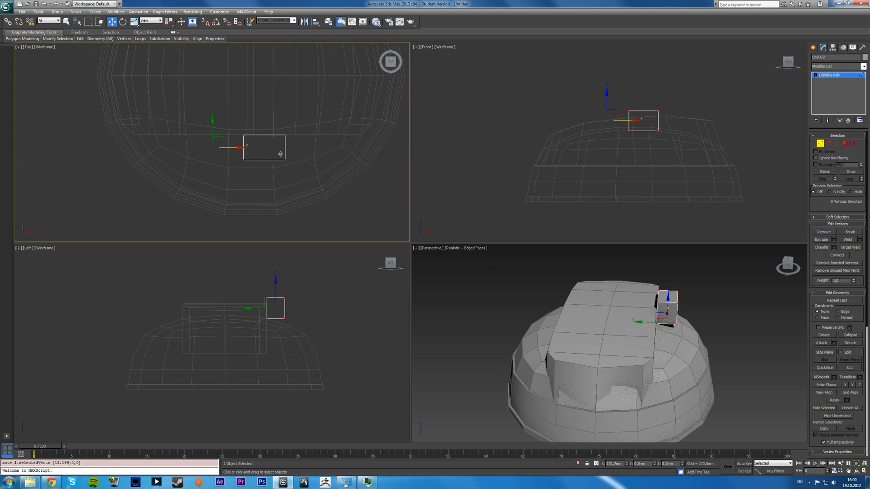
pyautogui.moveTo(240, 148); pyautogui.dragTo(248, 148)
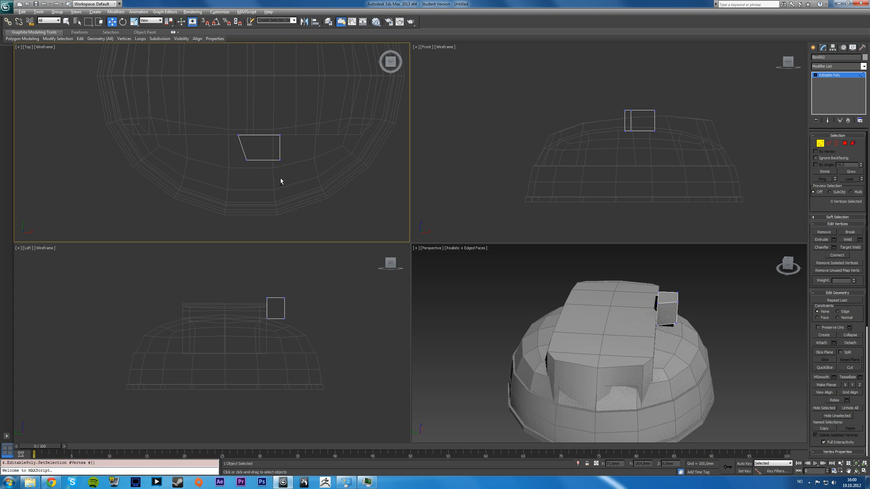
pyautogui.scroll(-3)
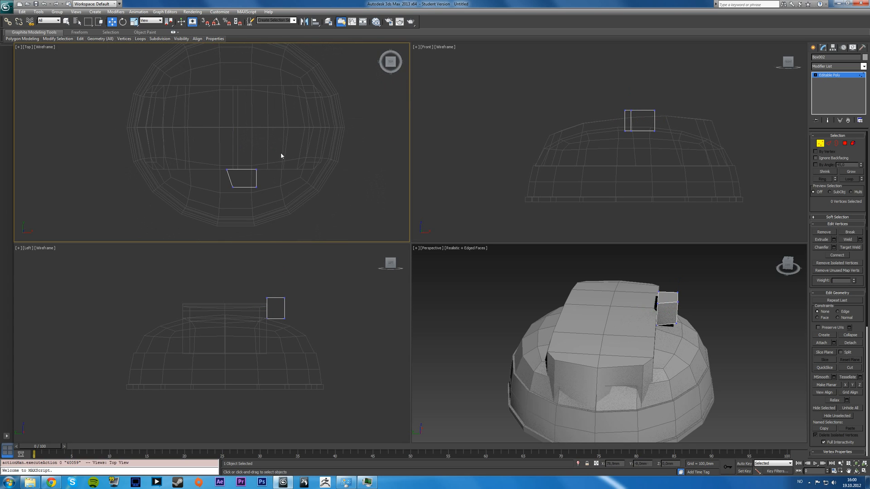
pyautogui.moveTo(610, 361); pyautogui.dragTo(610, 344)
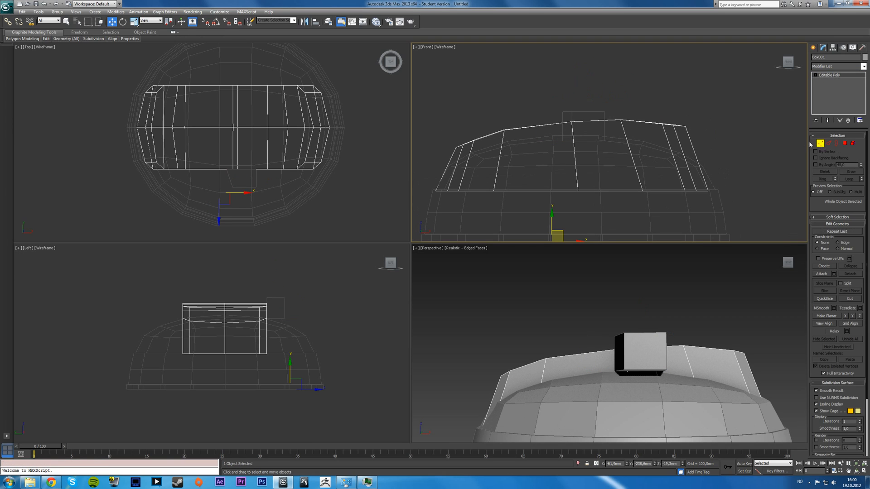
pyautogui.click(815, 144)
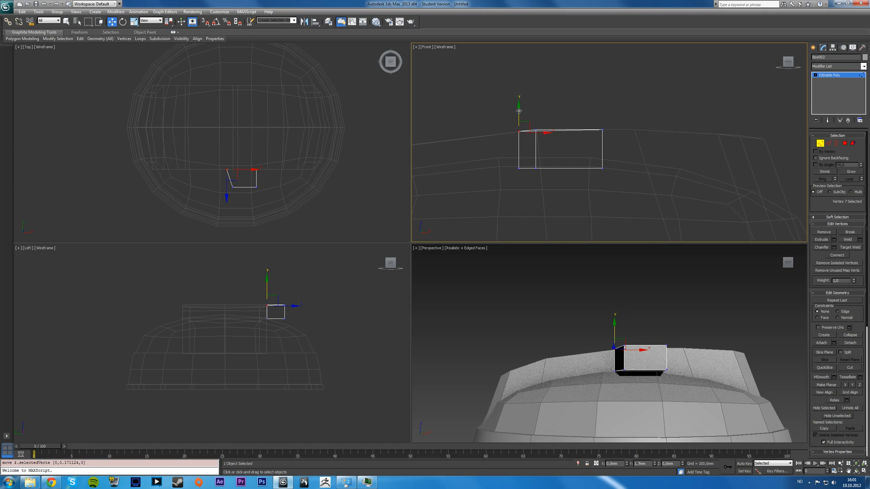
pyautogui.click(589, 121)
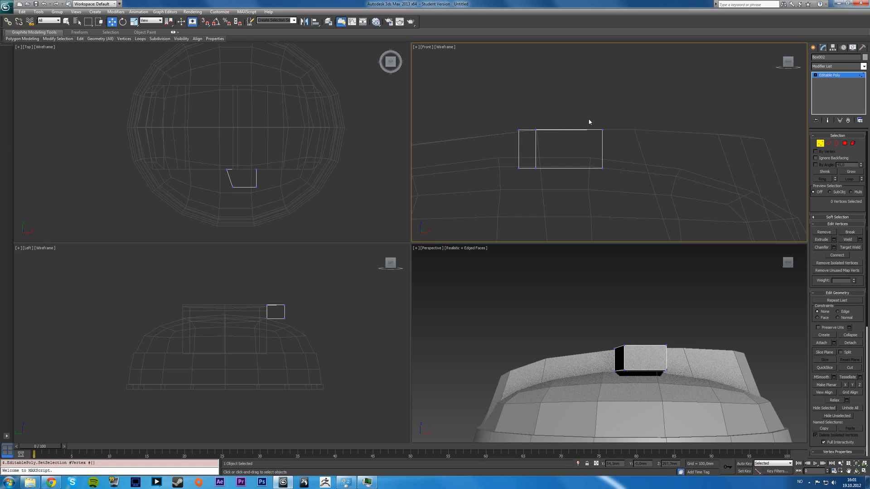
pyautogui.moveTo(577, 122)
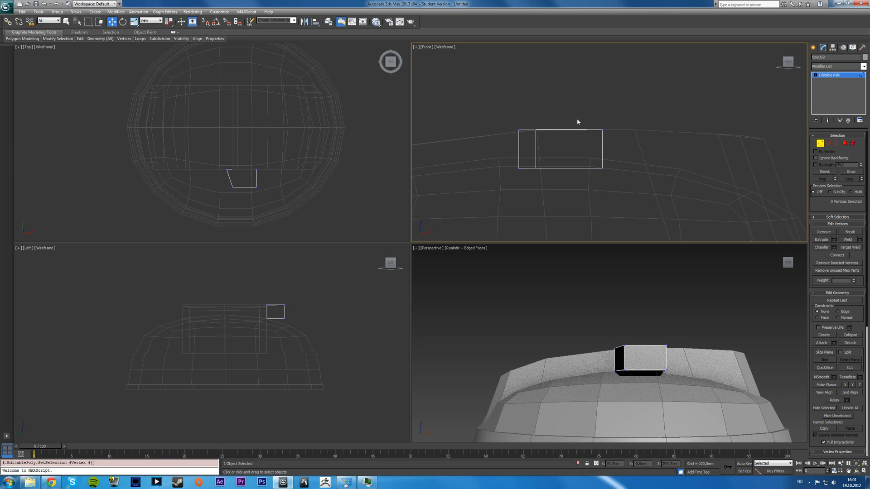
pyautogui.moveTo(595, 118)
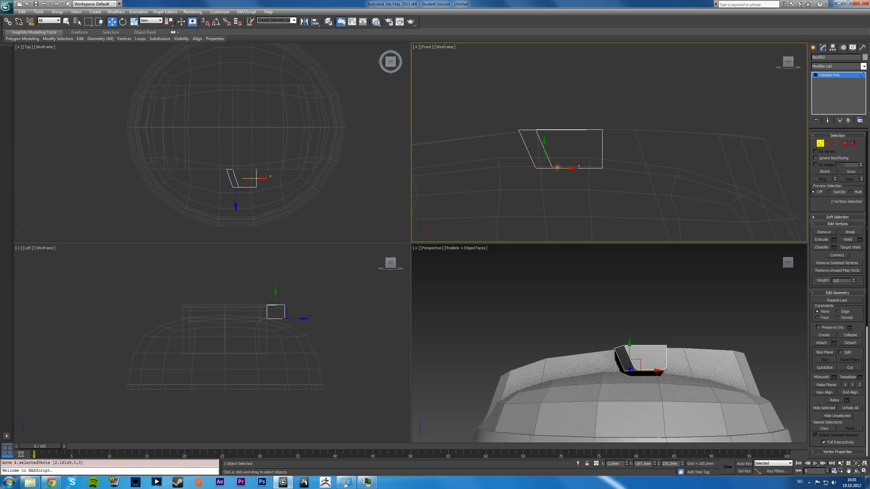
pyautogui.moveTo(592, 161)
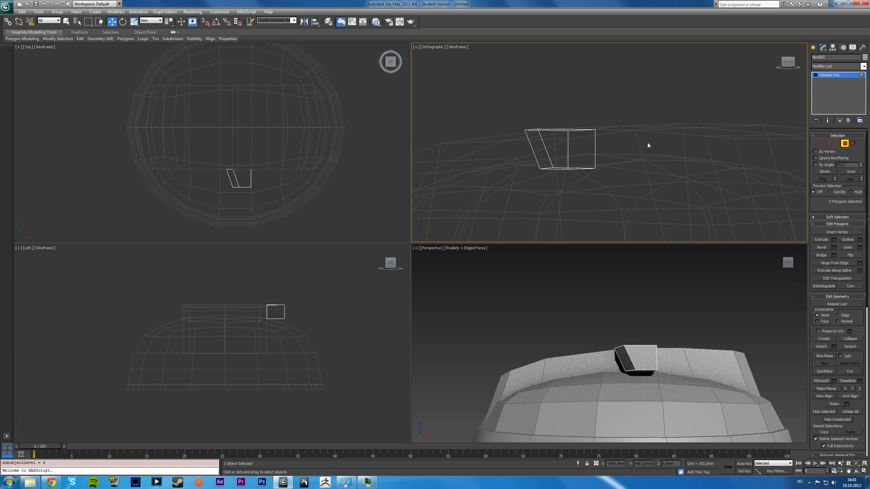
# Step: Extrude the small box's end polygon and lower the new end vertices onto the dome surface in Front view
pyautogui.press('l')
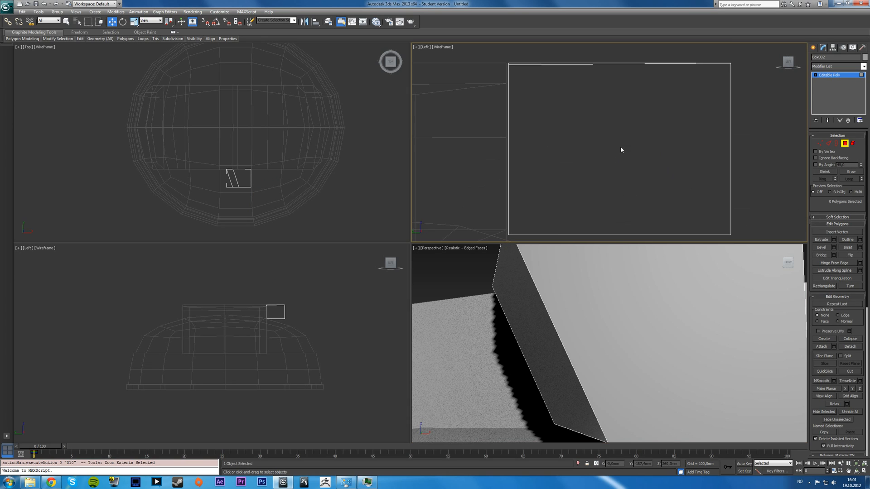
pyautogui.press('f')
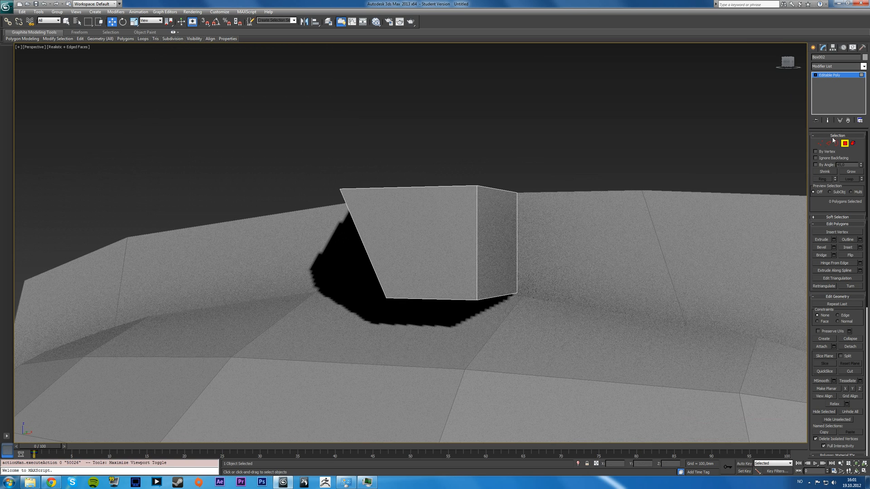
pyautogui.click(496, 244)
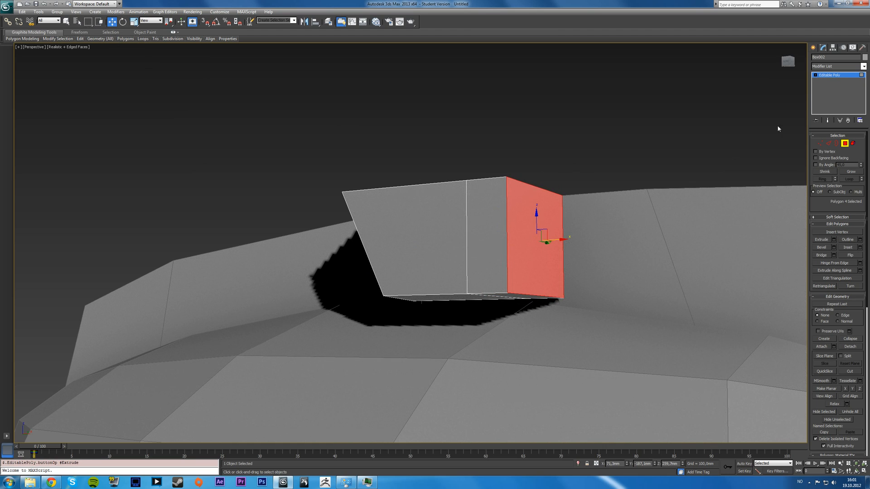
pyautogui.press('alt+w')
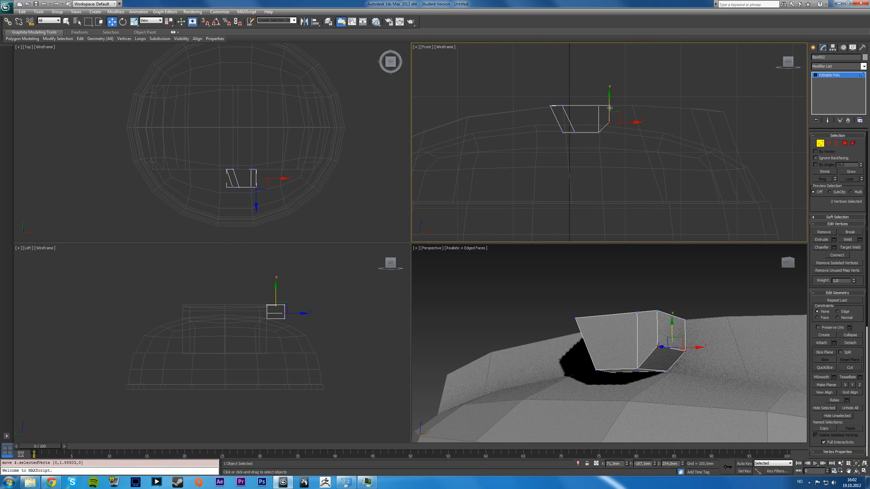
pyautogui.moveTo(610, 111); pyautogui.dragTo(610, 109)
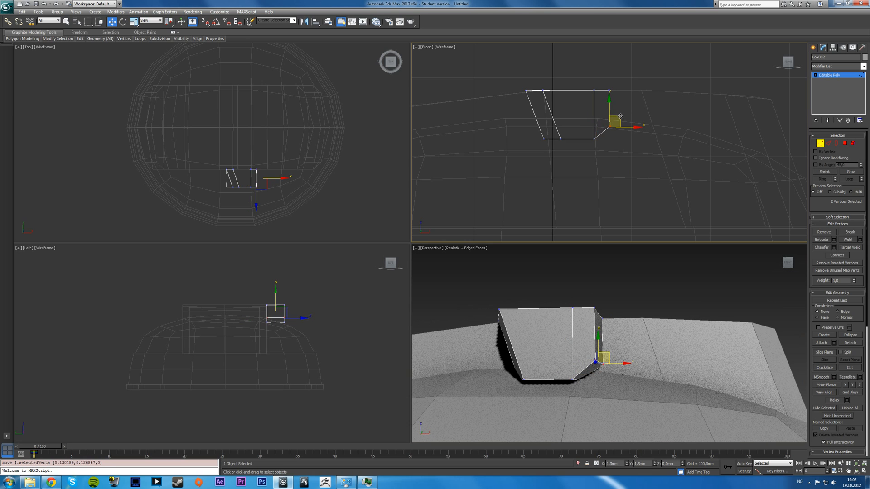
pyautogui.moveTo(610, 120); pyautogui.dragTo(610, 115)
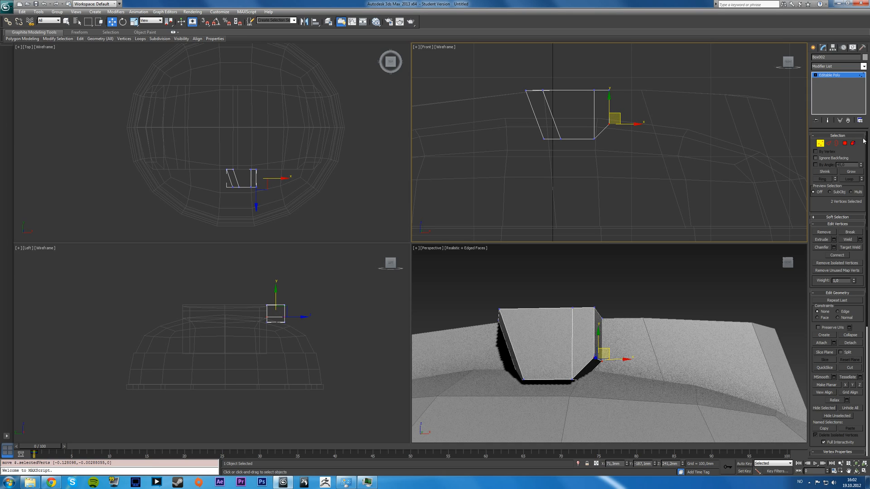
# Step: Extrude the bridge's end face into further segments, the last a long one via the Extrude caddy
pyautogui.click(853, 143)
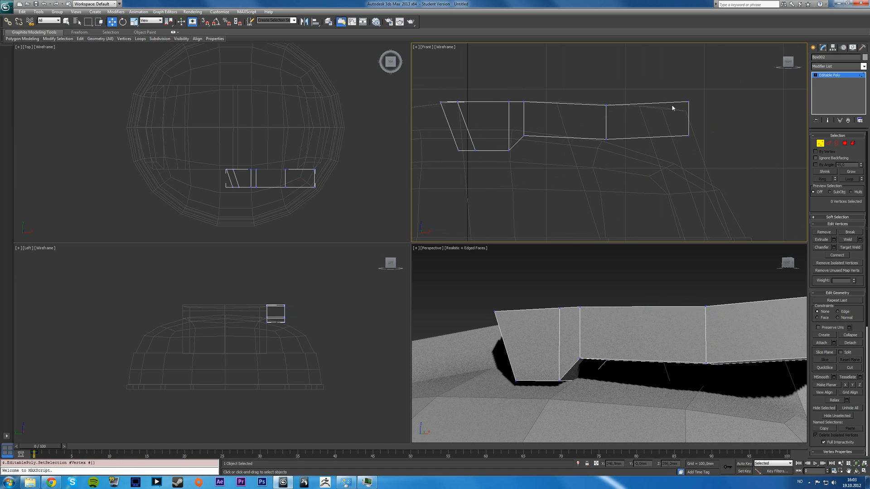
pyautogui.moveTo(673, 108); pyautogui.dragTo(688, 115)
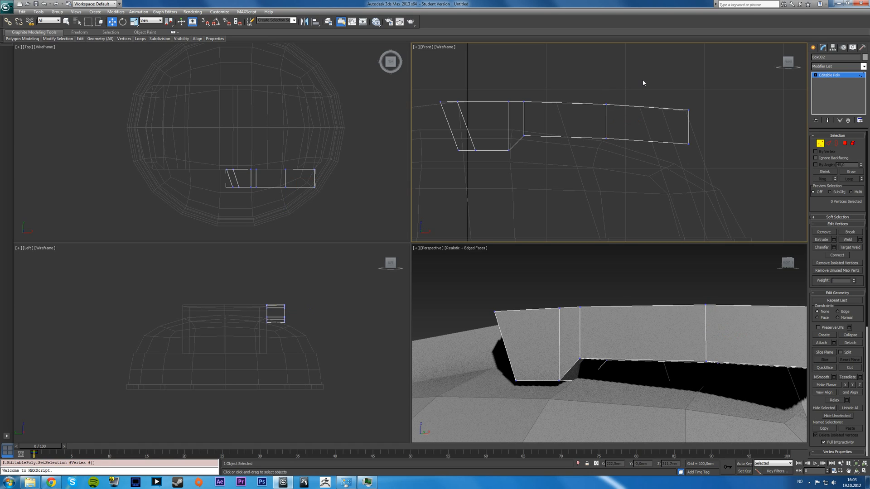
pyautogui.moveTo(646, 93)
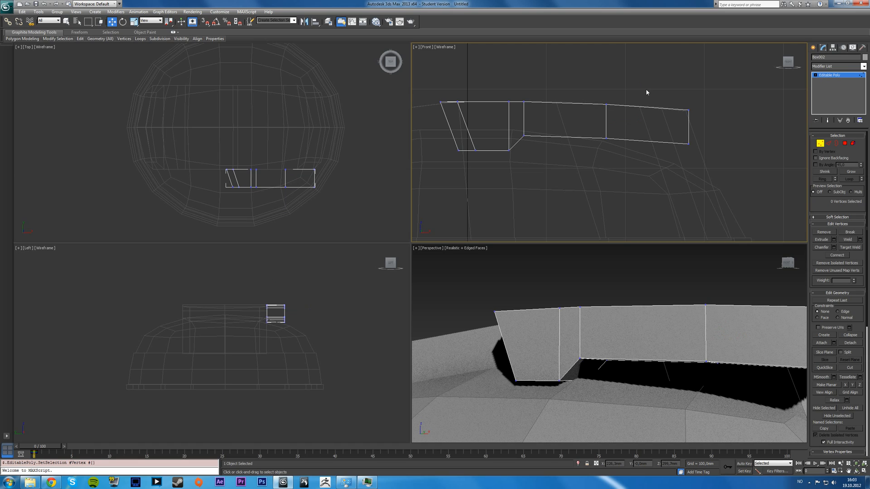
pyautogui.moveTo(657, 98)
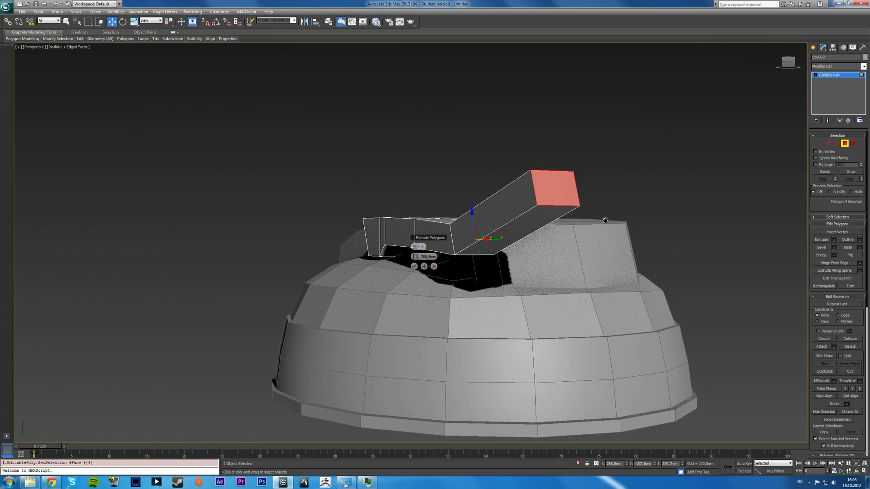
# Step: Inspect the bridge from the side in Perspective, then return to the four-view layout
pyautogui.press('Alt+w')
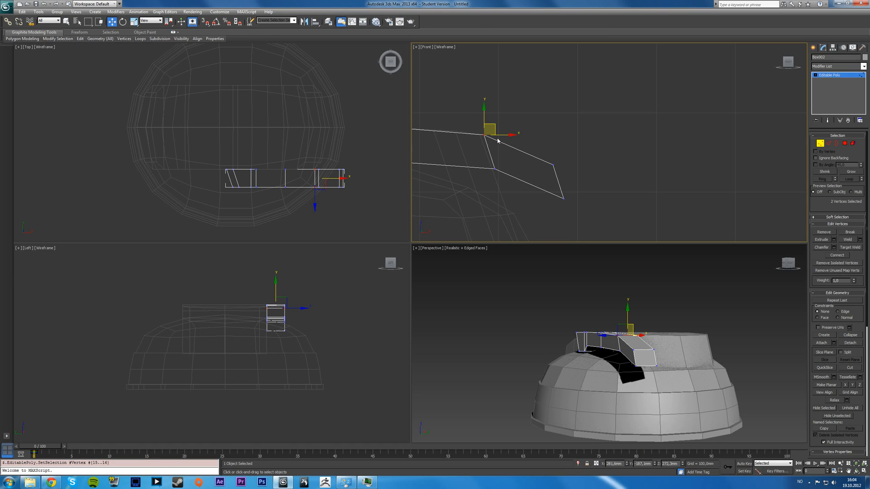
pyautogui.moveTo(482, 170)
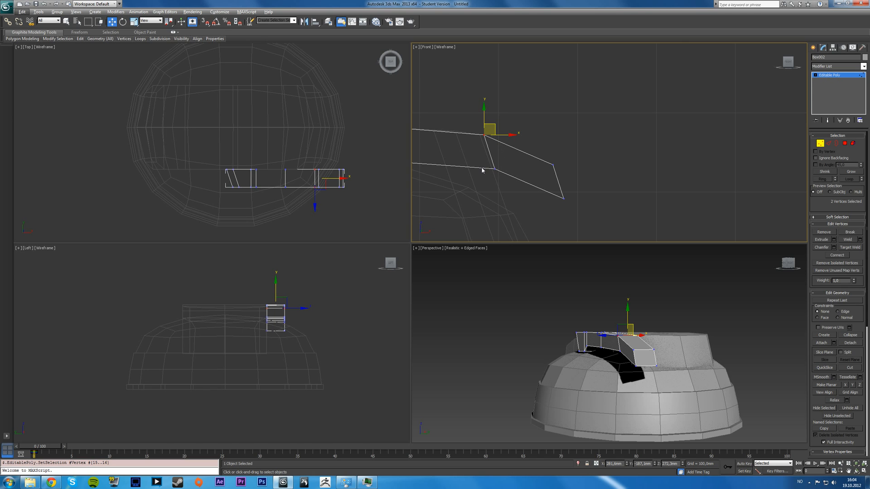
pyautogui.press('alt+w')
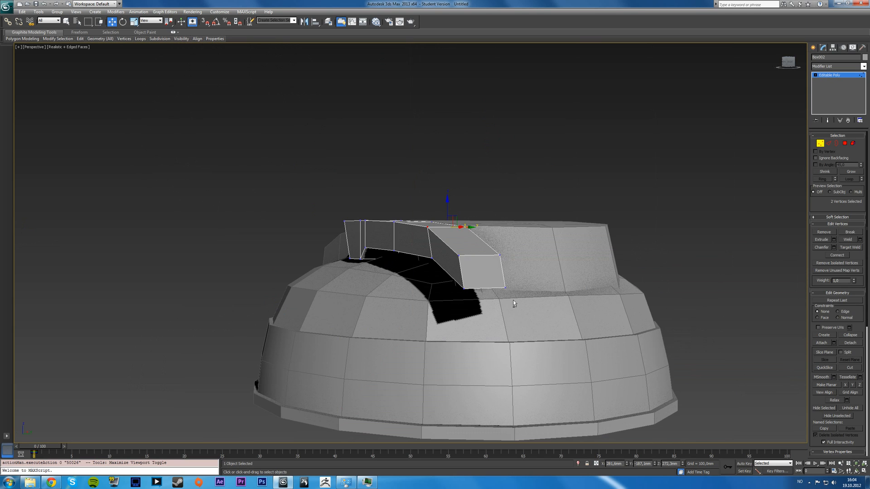
pyautogui.moveTo(513, 304); pyautogui.dragTo(546, 297)
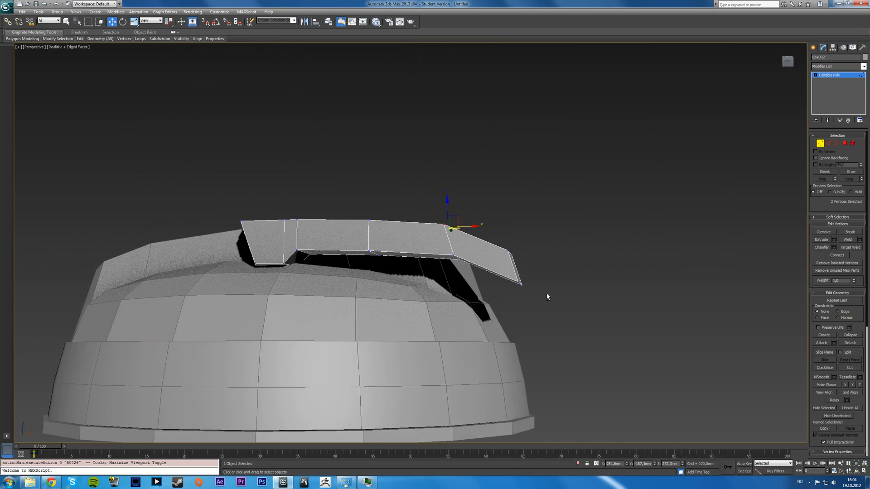
pyautogui.press('alt+w')
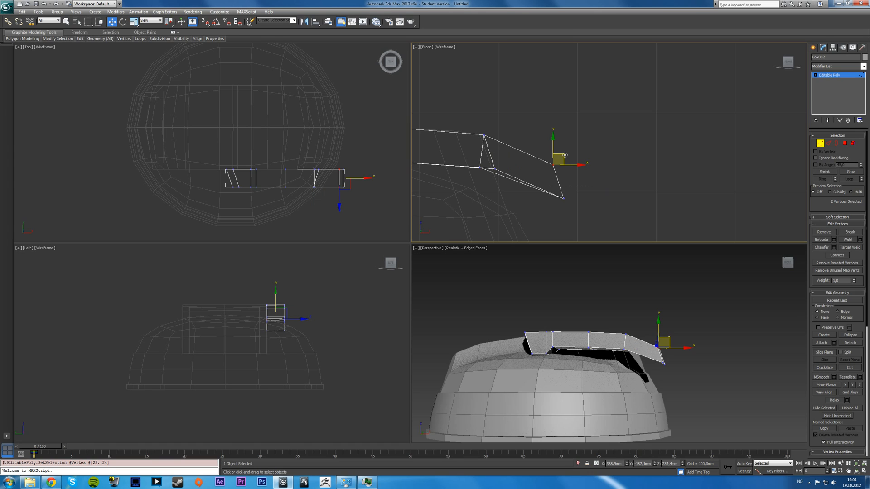
# Step: Drag the strip's end vertices down in Front so the end drapes over the dome's edge, then leave vertex mode
pyautogui.moveTo(563, 159); pyautogui.dragTo(558, 162)
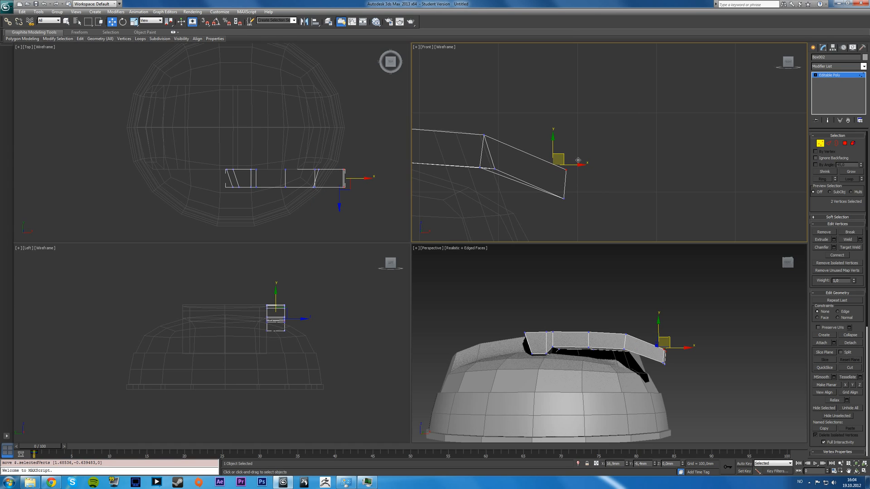
pyautogui.click(601, 215)
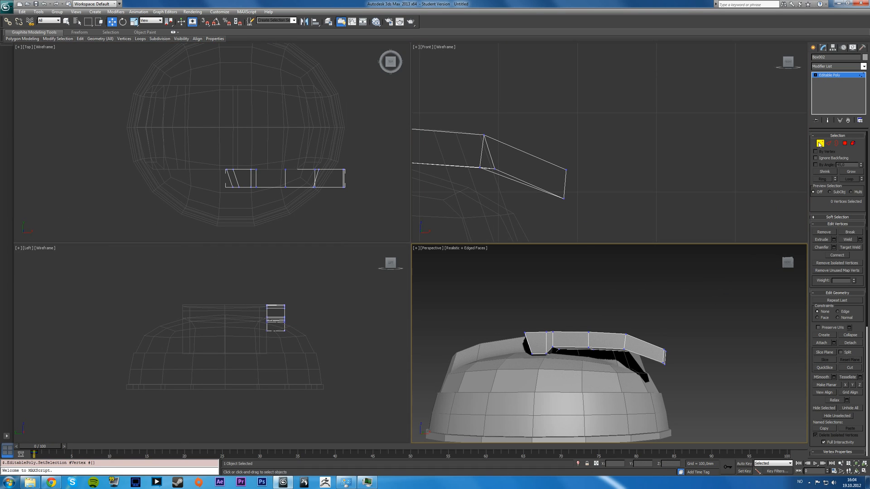
pyautogui.press('alt+w')
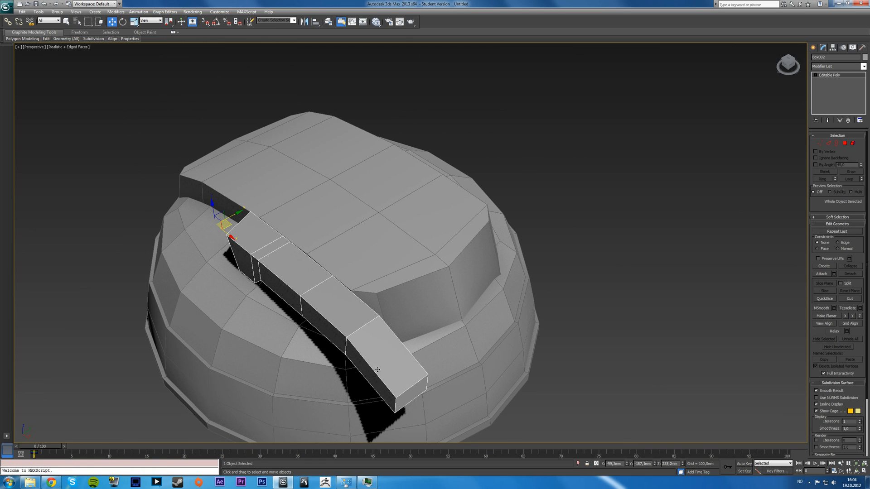
pyautogui.moveTo(399, 379)
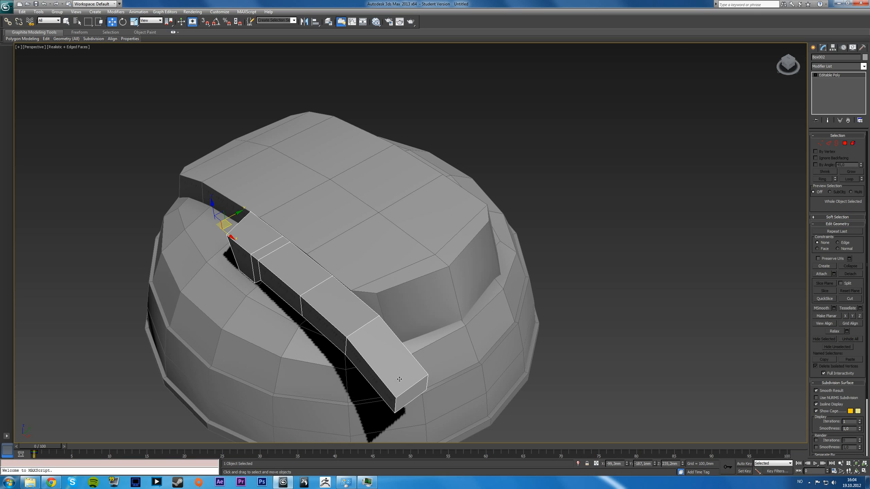
pyautogui.moveTo(424, 386)
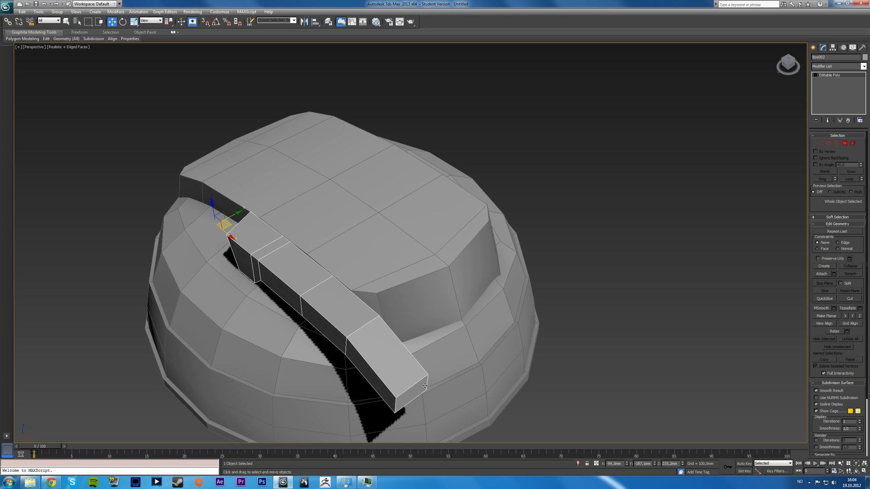
# Step: Select the bar's corner vertices and slide them so the sloping bar closes against the flat top block
pyautogui.moveTo(424, 386); pyautogui.dragTo(448, 308)
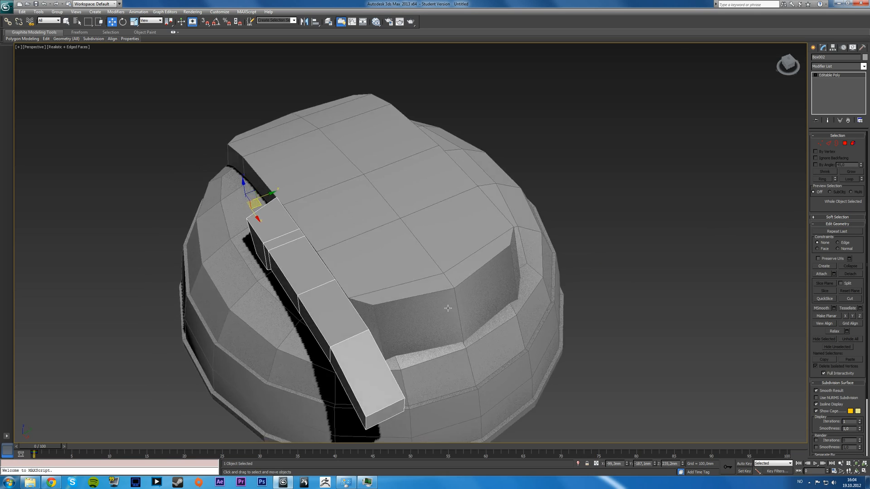
pyautogui.click(847, 143)
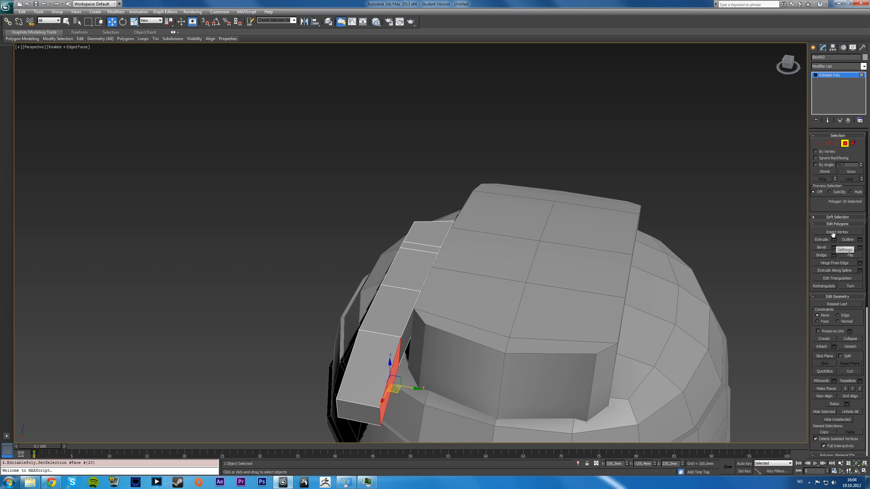
pyautogui.click(823, 247)
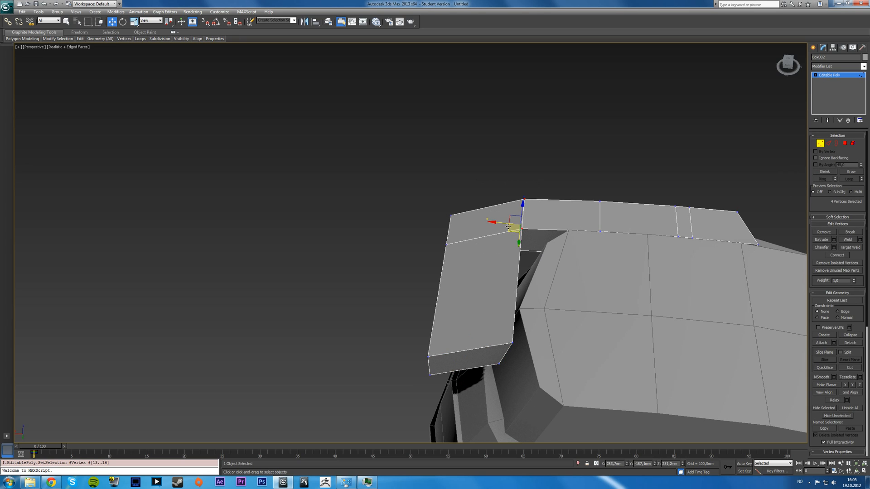
pyautogui.moveTo(522, 226); pyautogui.dragTo(520, 222)
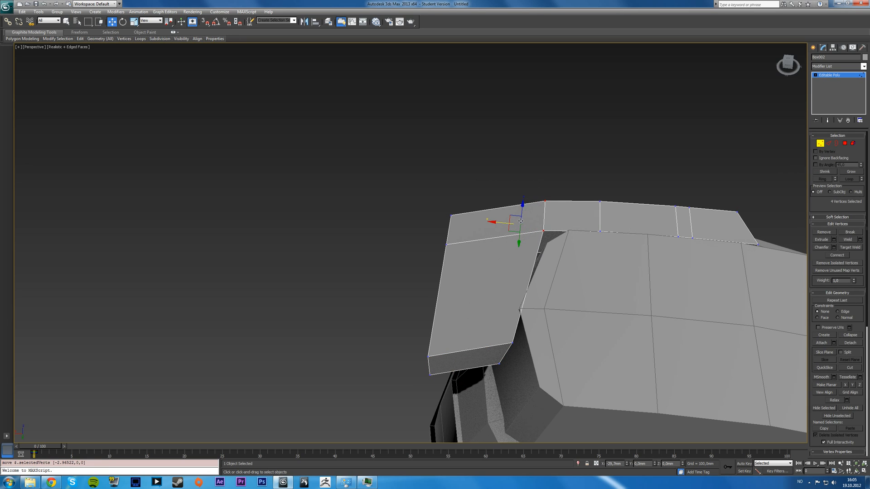
pyautogui.moveTo(521, 222); pyautogui.dragTo(543, 246)
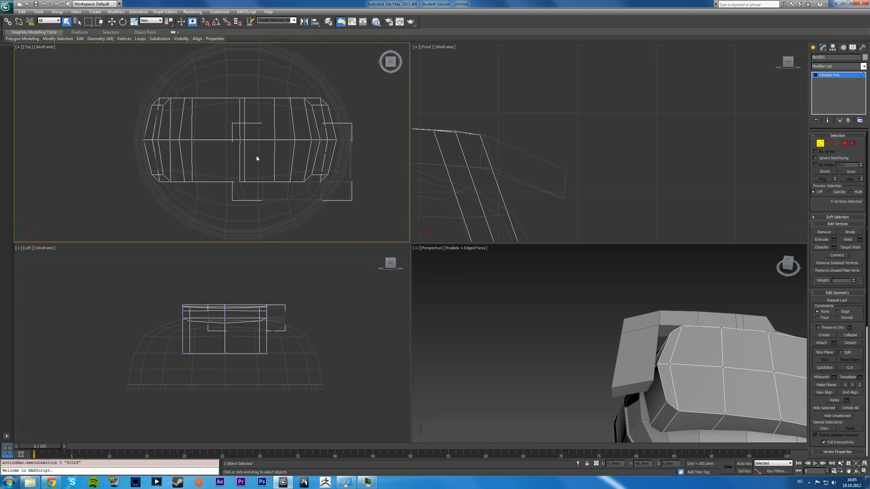
# Step: Nudge the bridge's end-vertex row inward along X in the Top viewport to tighten its outline
pyautogui.click(322, 136)
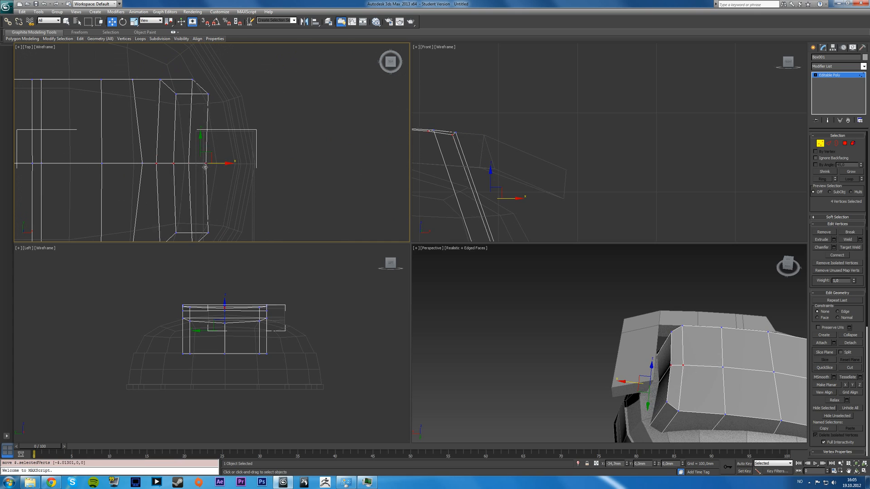
pyautogui.moveTo(223, 163); pyautogui.dragTo(232, 164)
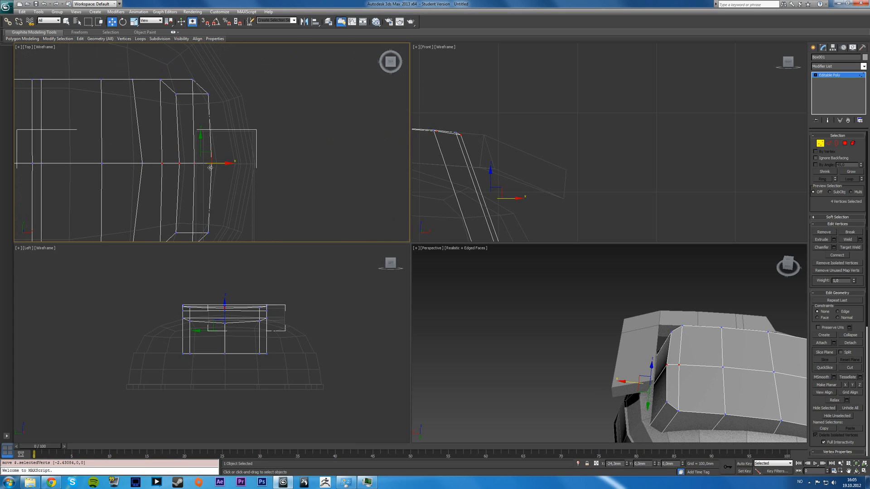
pyautogui.moveTo(224, 163); pyautogui.dragTo(210, 162)
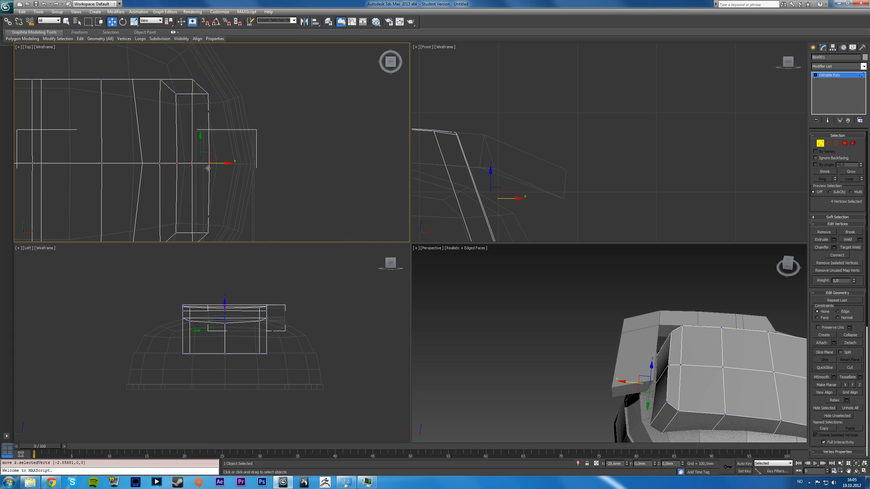
pyautogui.moveTo(227, 162); pyautogui.dragTo(211, 162)
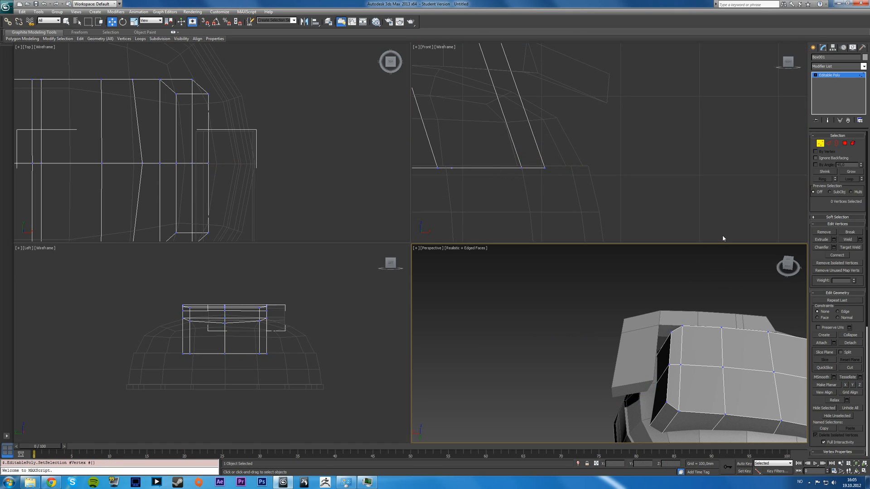
pyautogui.moveTo(675, 117)
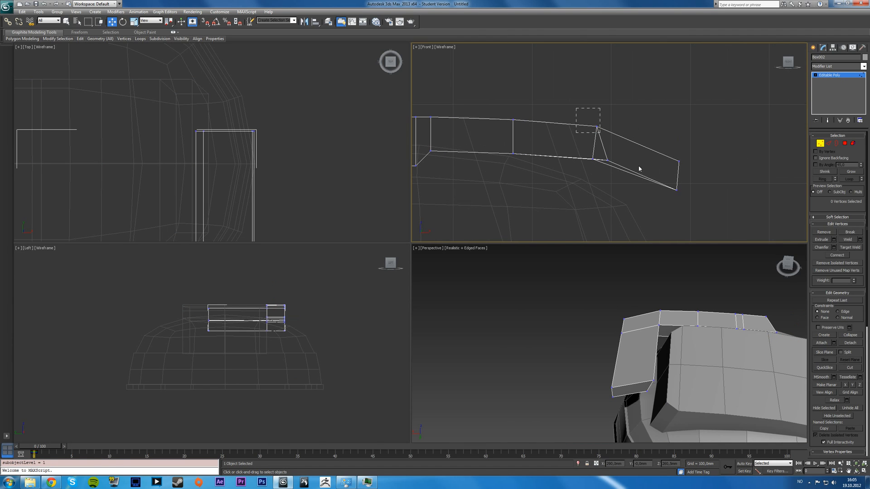
# Step: Box-select the bend vertices in Front and pull the drooping outer end back and downward along the dome
pyautogui.moveTo(616, 161); pyautogui.dragTo(666, 157)
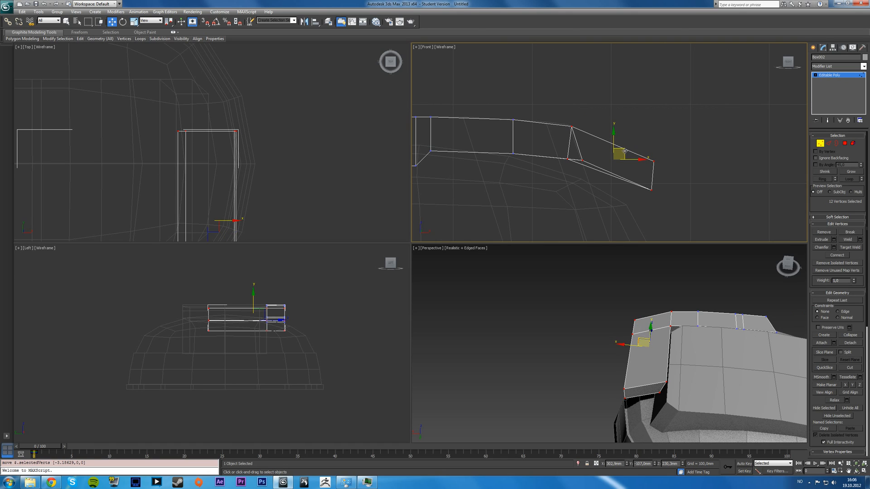
pyautogui.click(658, 137)
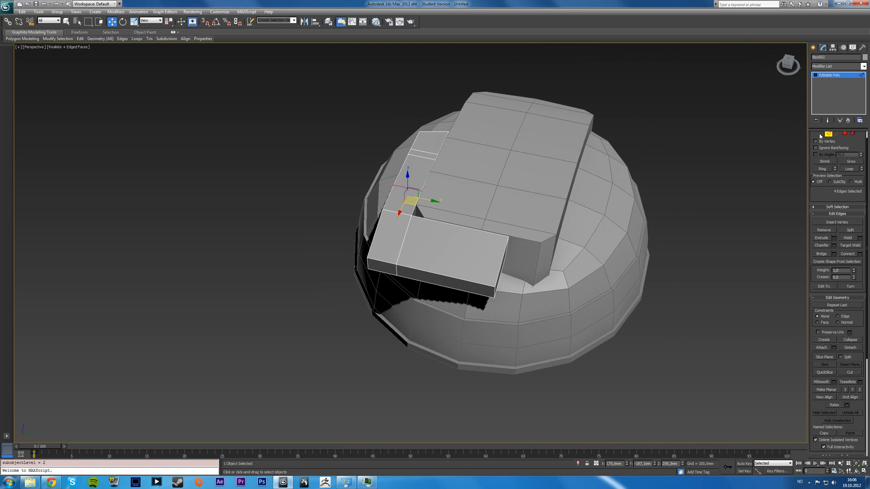
pyautogui.press('alt+w')
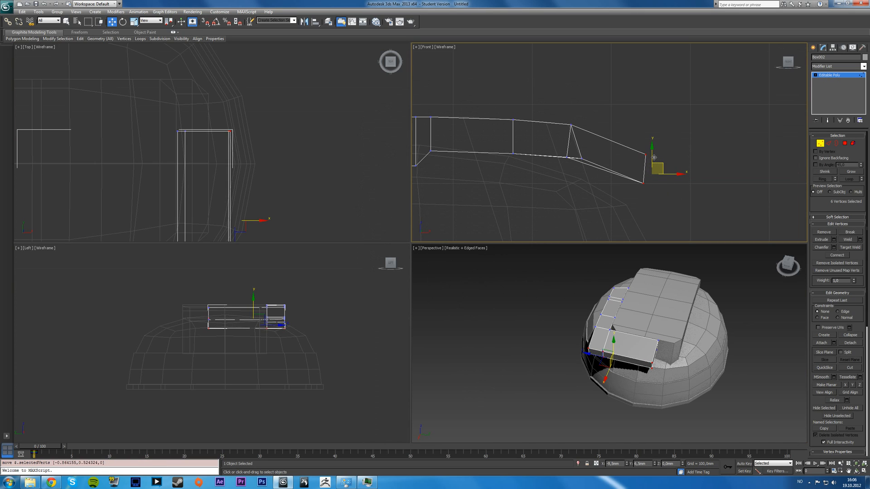
pyautogui.moveTo(654, 158); pyautogui.dragTo(642, 153)
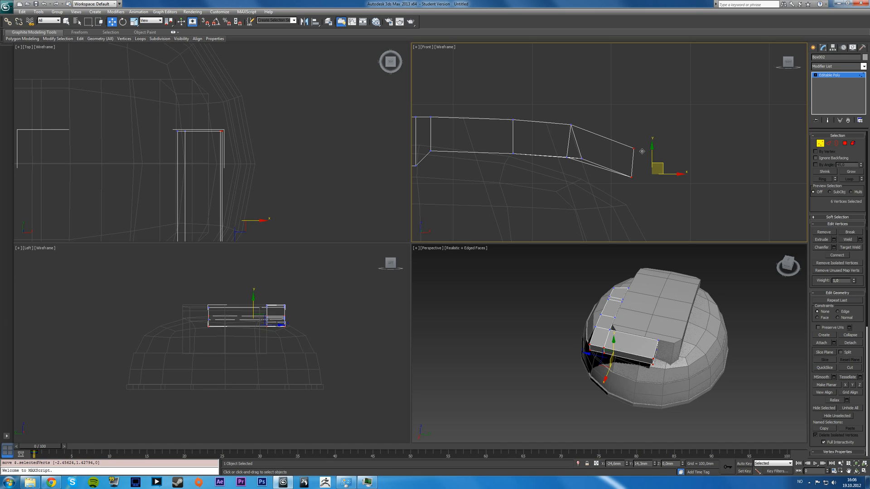
pyautogui.moveTo(651, 155); pyautogui.dragTo(635, 147)
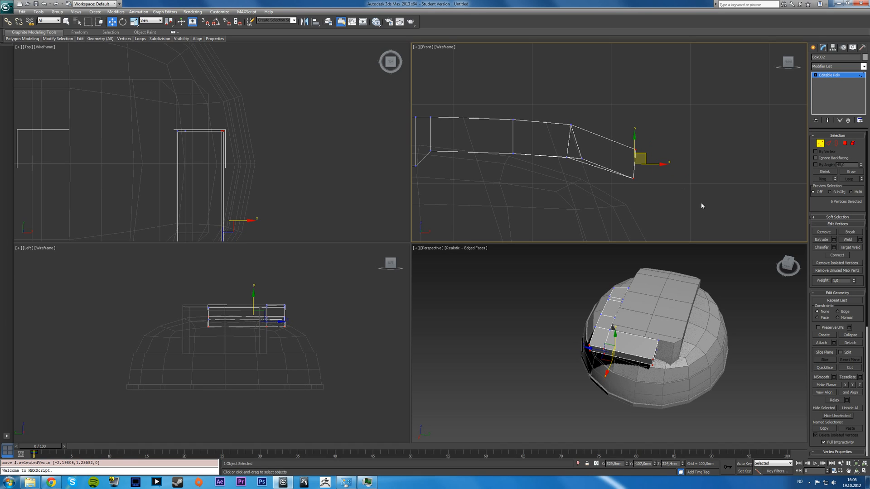
pyautogui.moveTo(684, 186)
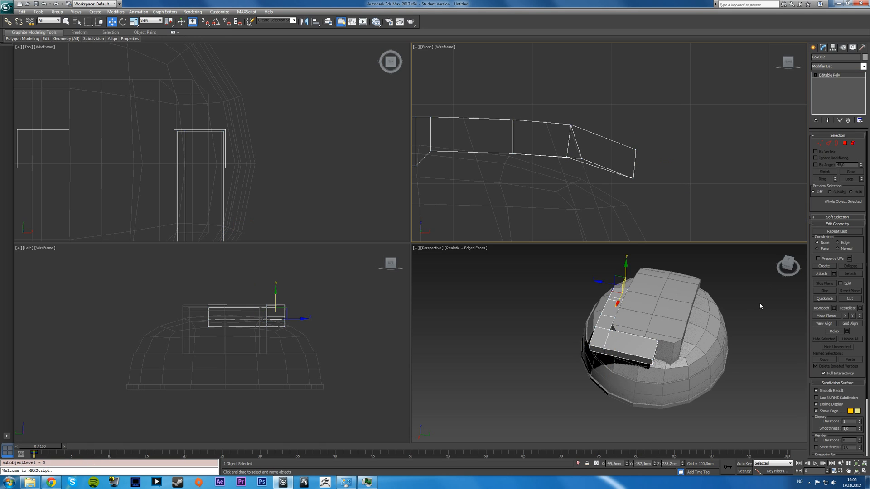
# Step: Add a Symmetry modifier to the bridge, switch its mirror axis and enable Flip so the copy lands on the dome
pyautogui.press('Alt+w')
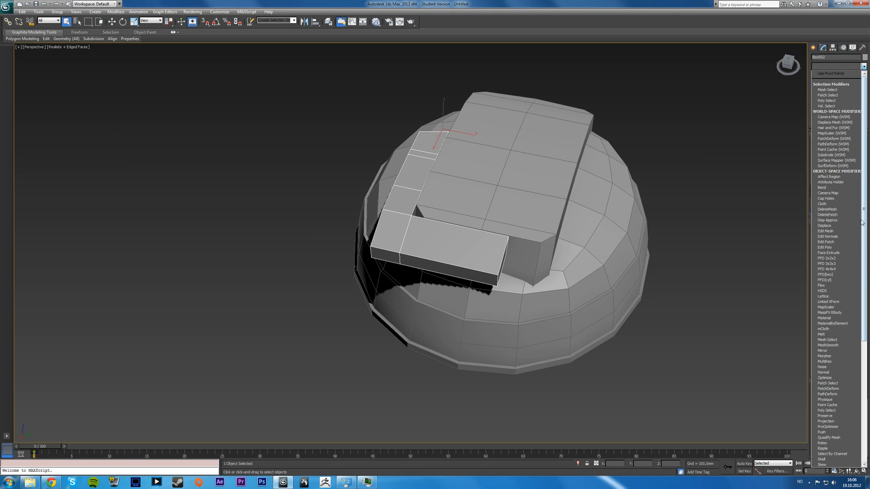
pyautogui.click(827, 394)
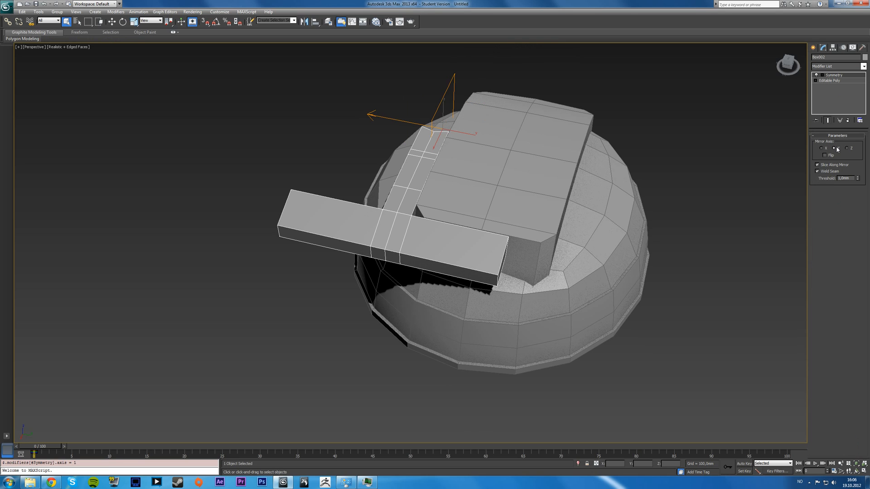
pyautogui.click(821, 155)
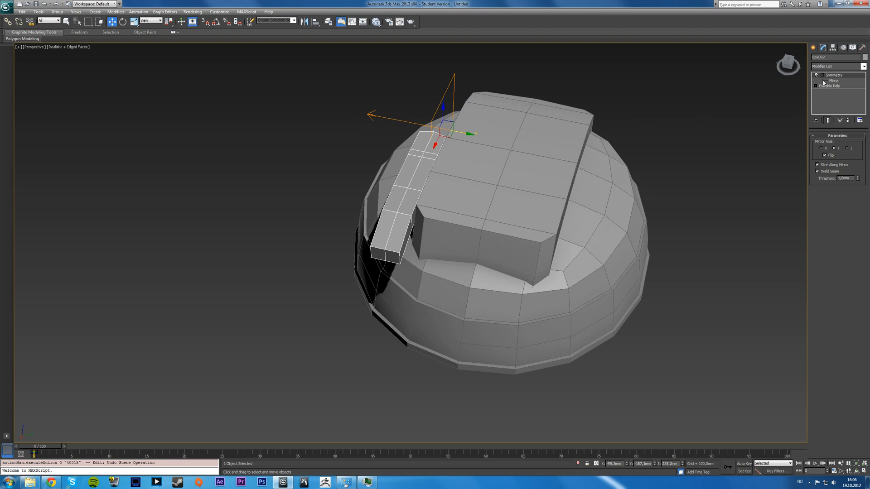
pyautogui.click(833, 81)
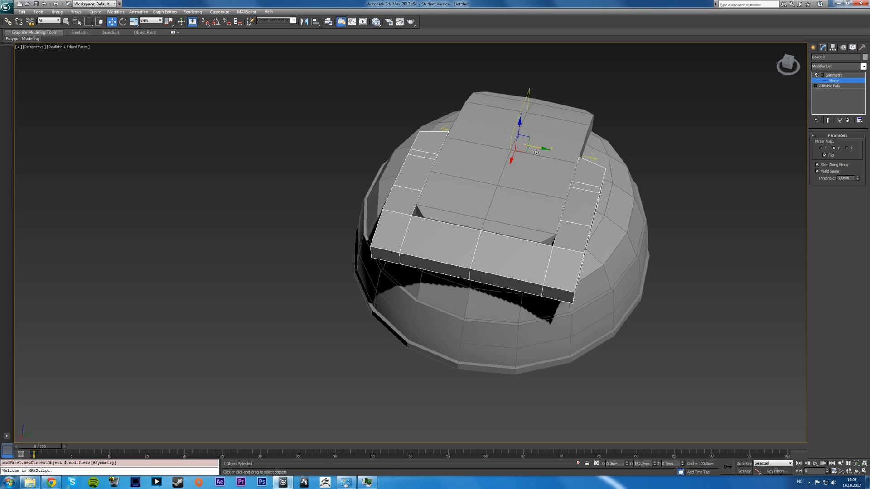
# Step: Collapse the mirrored bridge to an Editable Poly via the quad menu's Convert To
pyautogui.rightClick(537, 151)
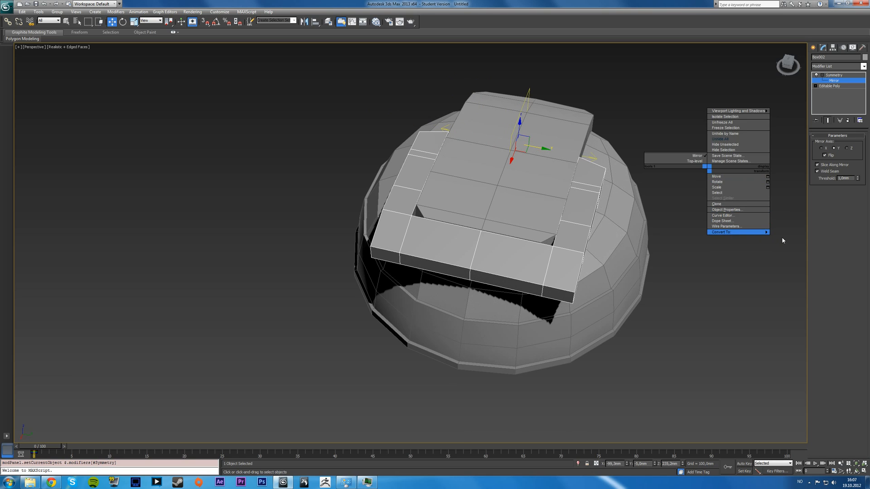
pyautogui.click(721, 232)
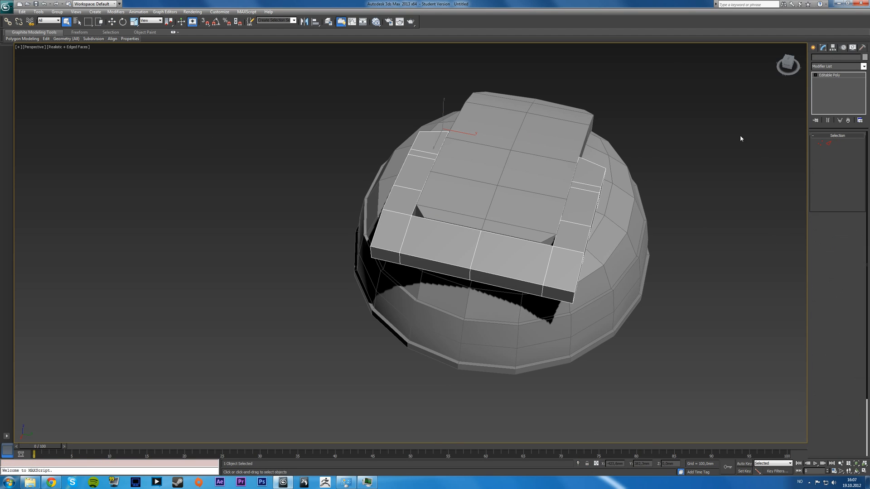
# Step: Bring up the Hierarchy panel's Pivot options for the bridge and adjust the pivot setting
pyautogui.click(861, 47)
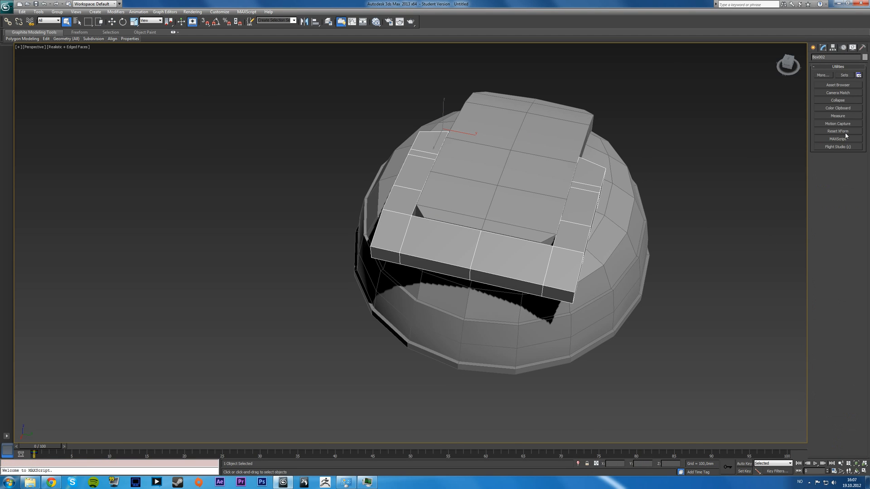
pyautogui.click(837, 130)
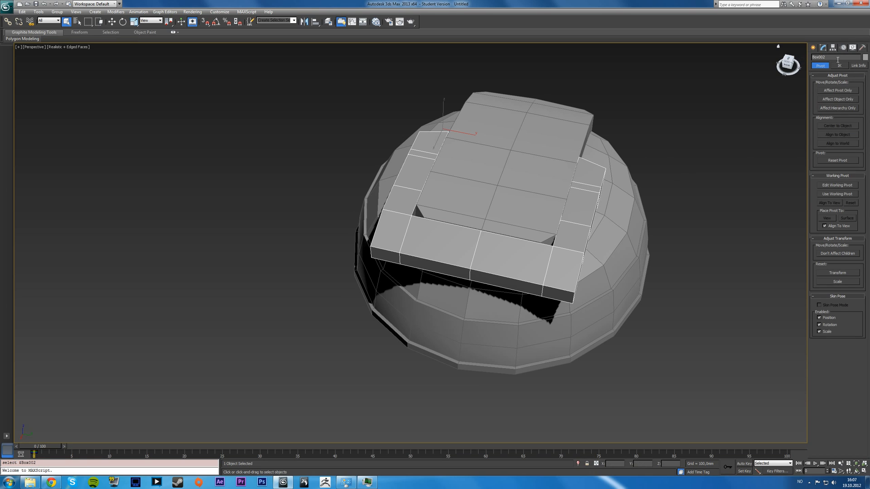
pyautogui.click(837, 90)
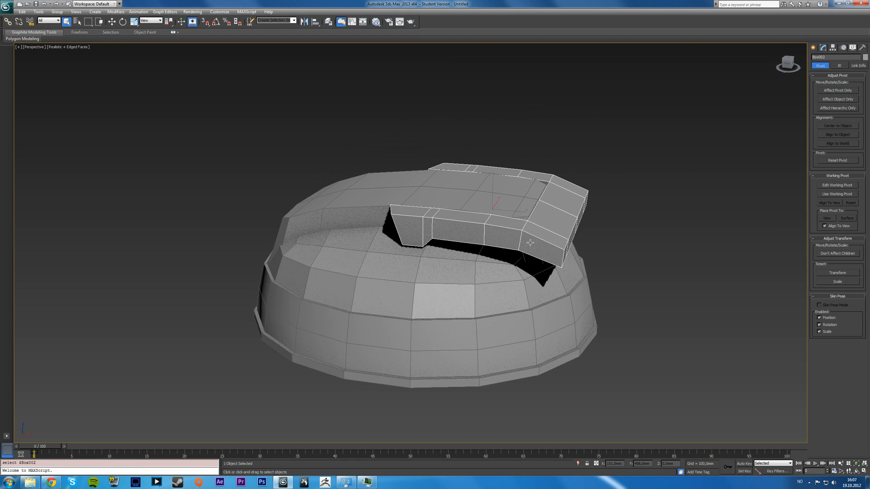
pyautogui.click(824, 47)
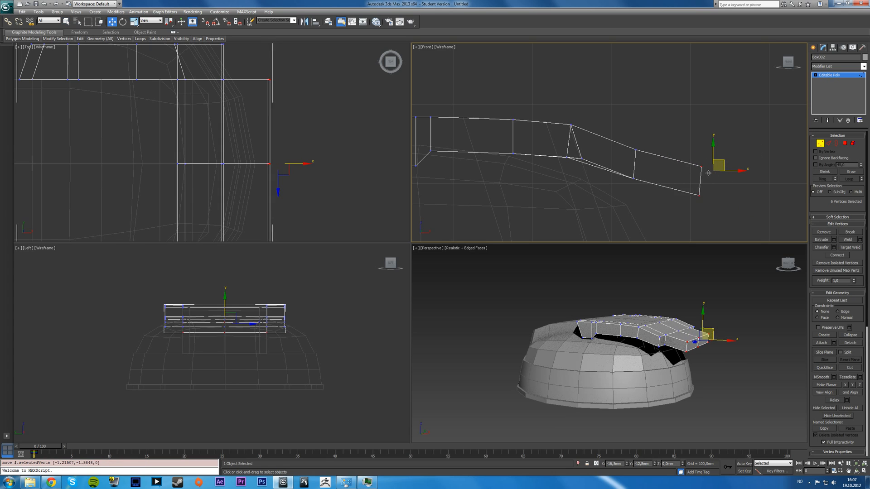
# Step: Lower the mirrored bridge's outer end vertices in Front so they sit tight against the dome
pyautogui.moveTo(709, 172); pyautogui.dragTo(703, 176)
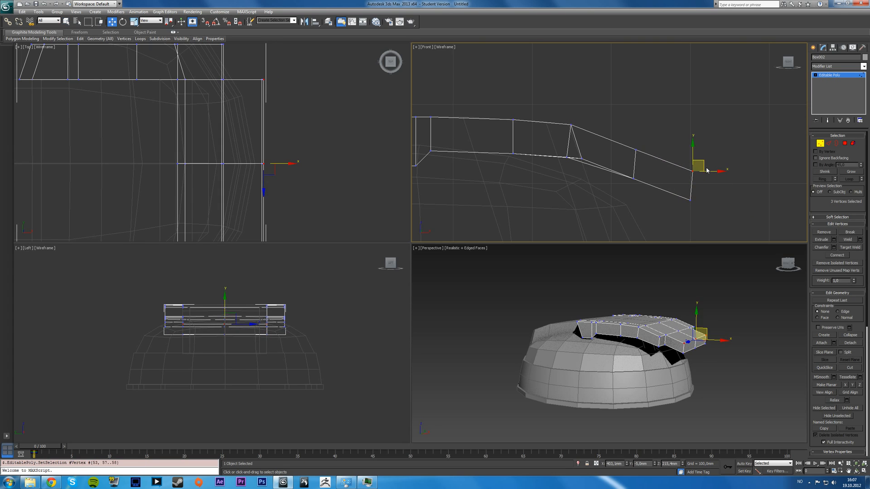
pyautogui.click(701, 210)
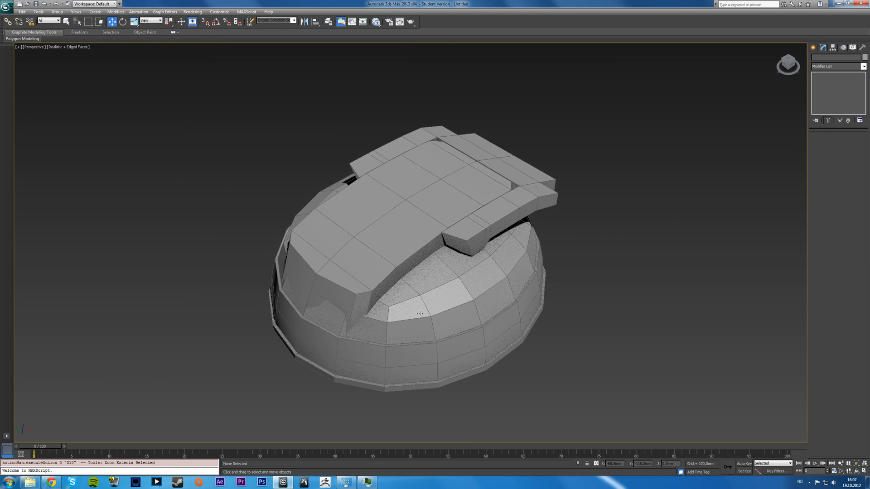
# Step: Orbit the Perspective view to look over the finished headband bridge on the ear cup
pyautogui.moveTo(420, 313); pyautogui.dragTo(448, 266)
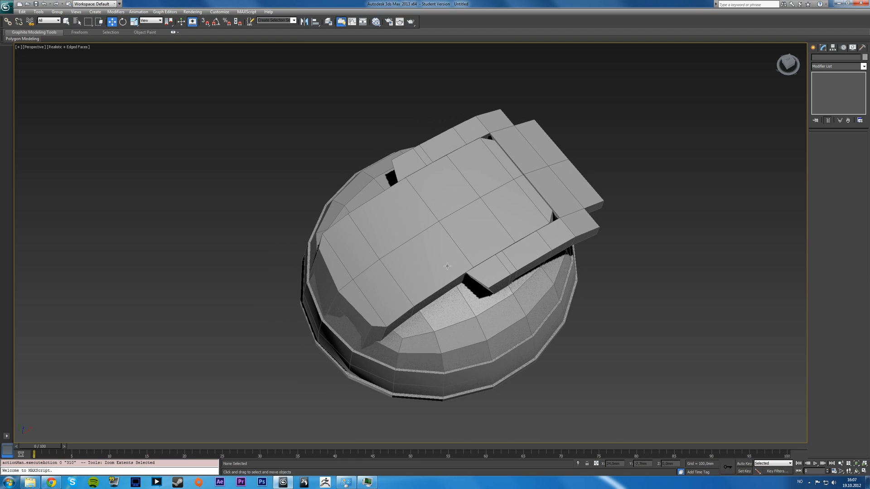